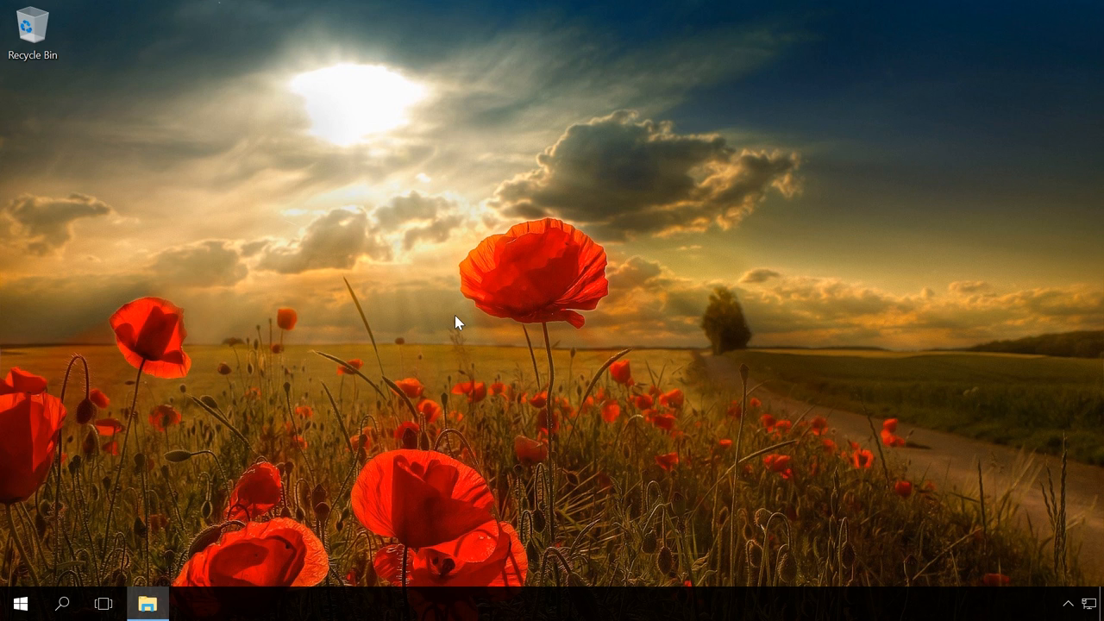
mouse_move(17, 604)
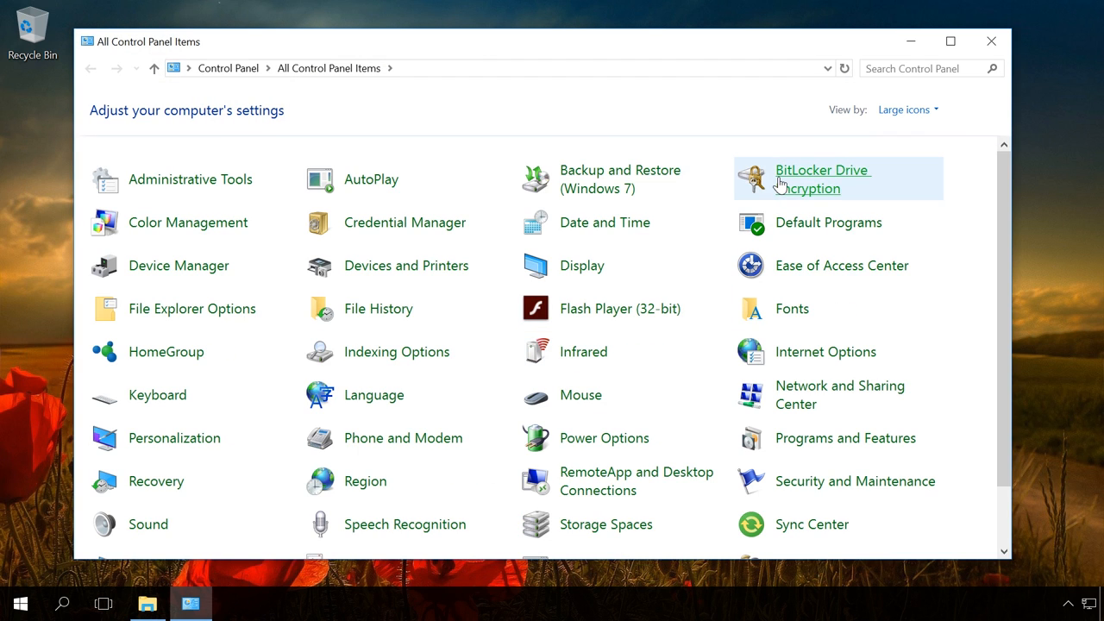
- Open BitLocker Drive Encryption from Control Panel and show Local Disk (D:)'s shortcut menu in This PC
left_click(820, 177)
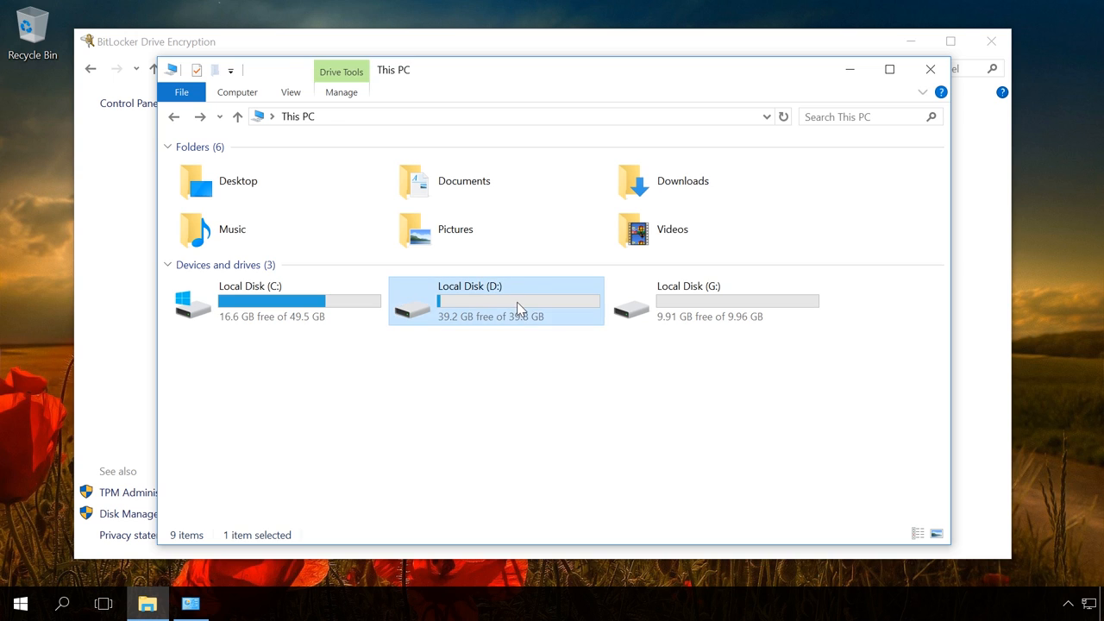
right_click(517, 307)
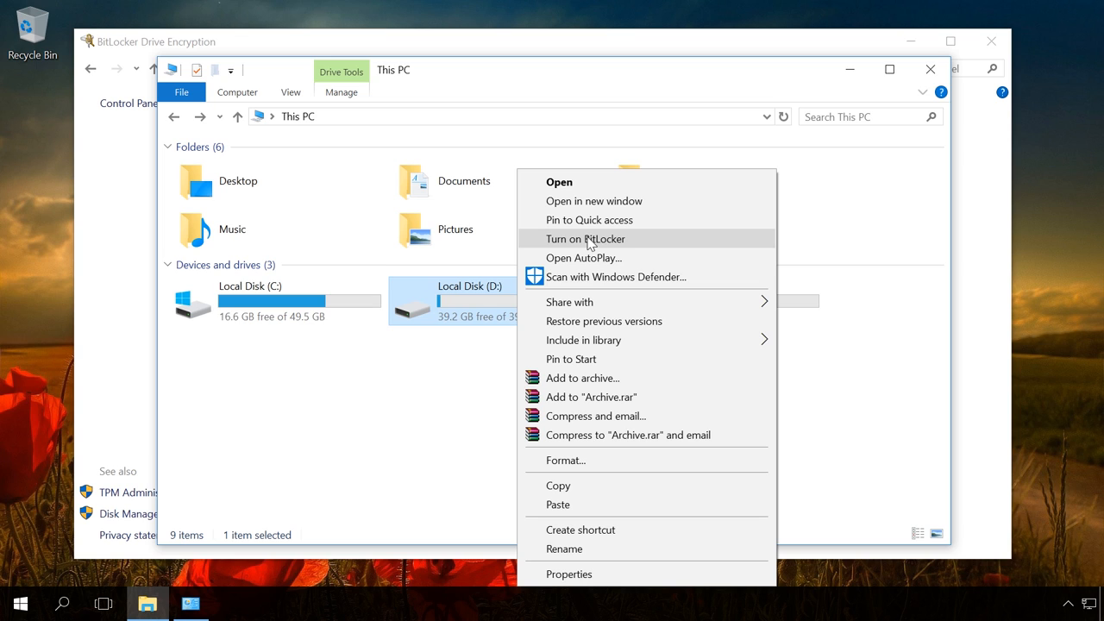
mouse_move(607, 233)
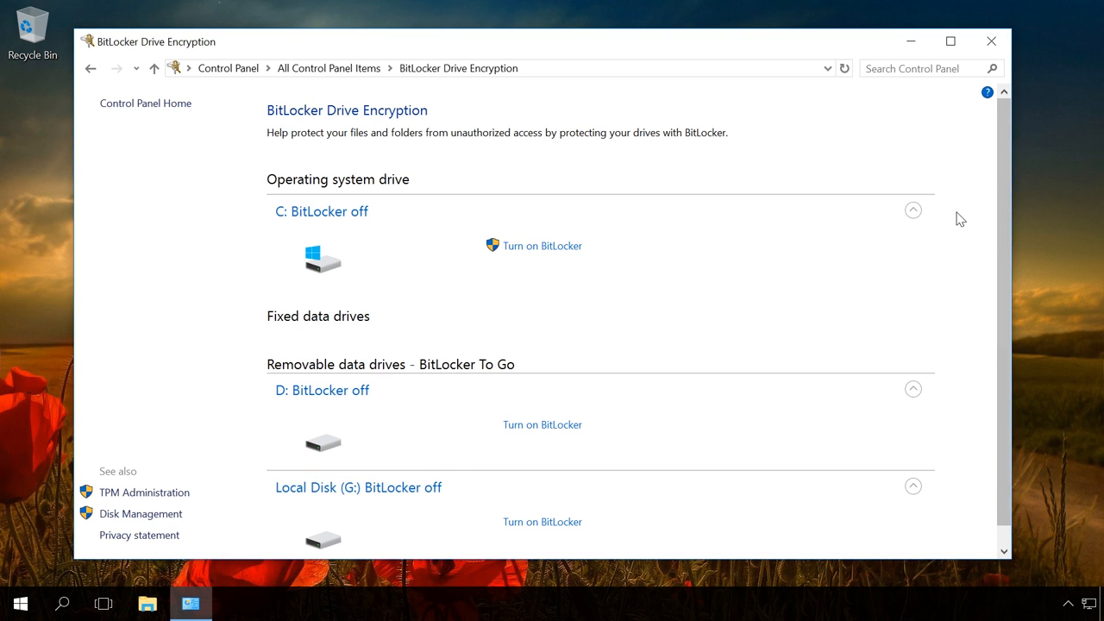
scroll("down", 3)
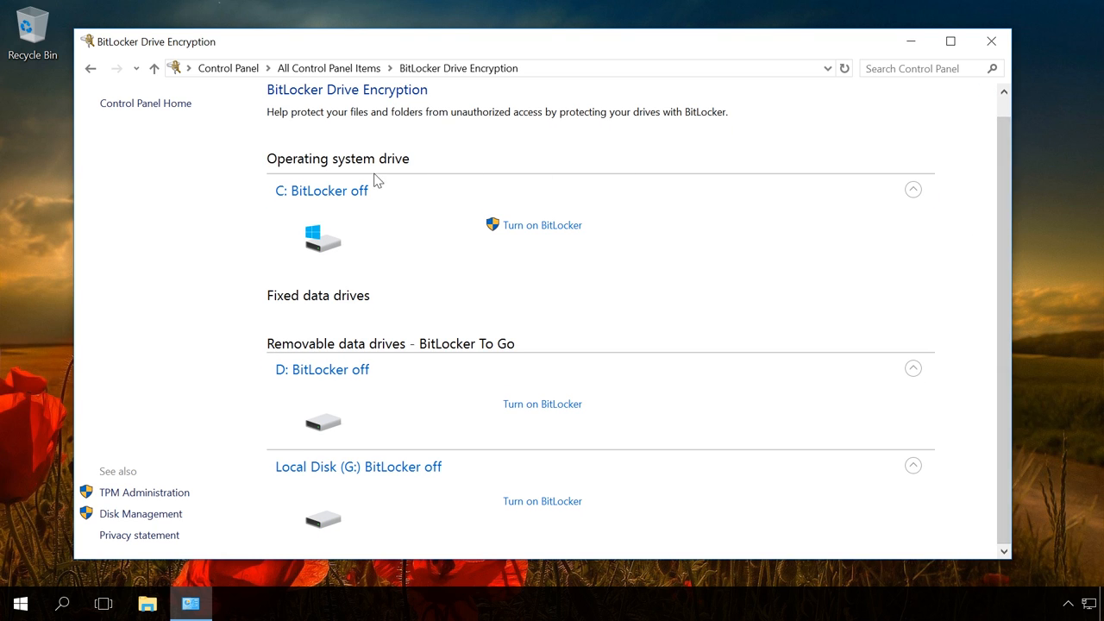
mouse_move(486, 309)
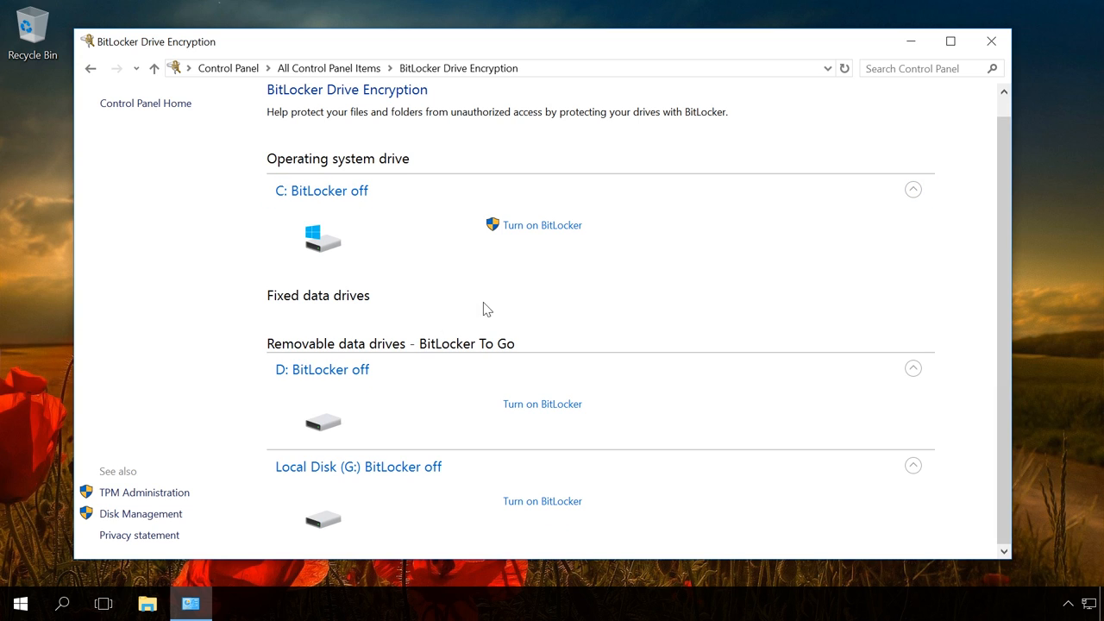
mouse_move(539, 162)
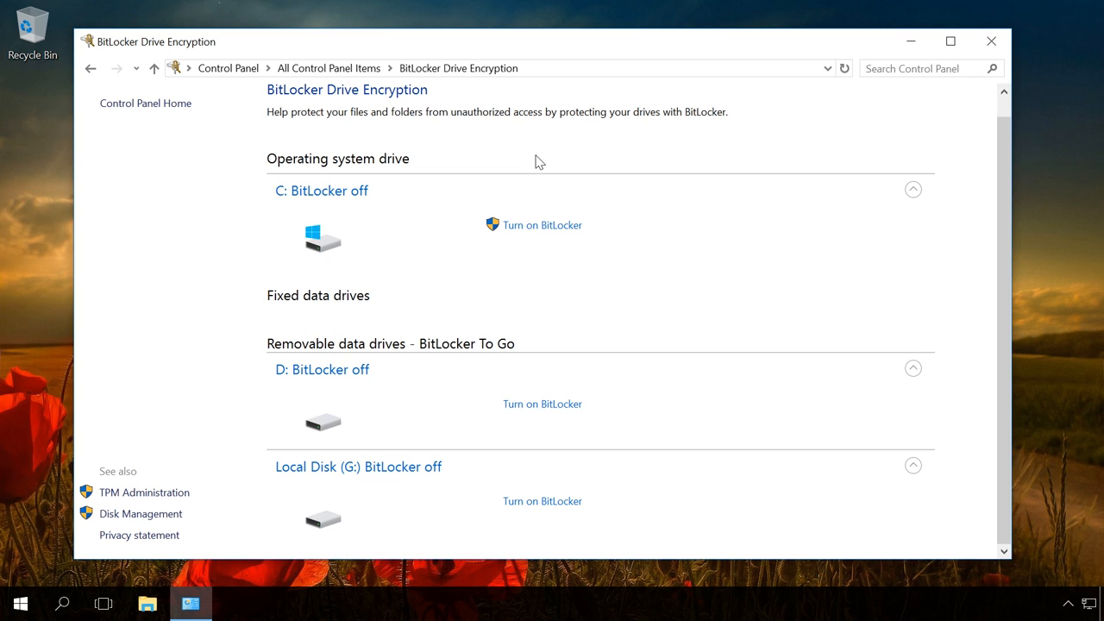
mouse_move(304, 296)
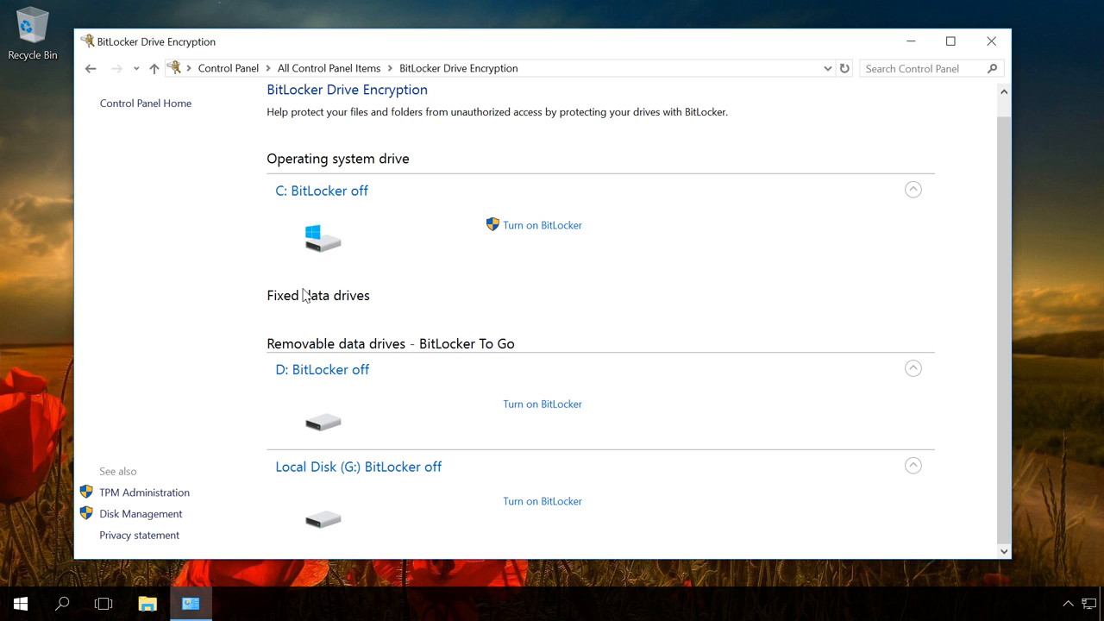
mouse_move(300, 517)
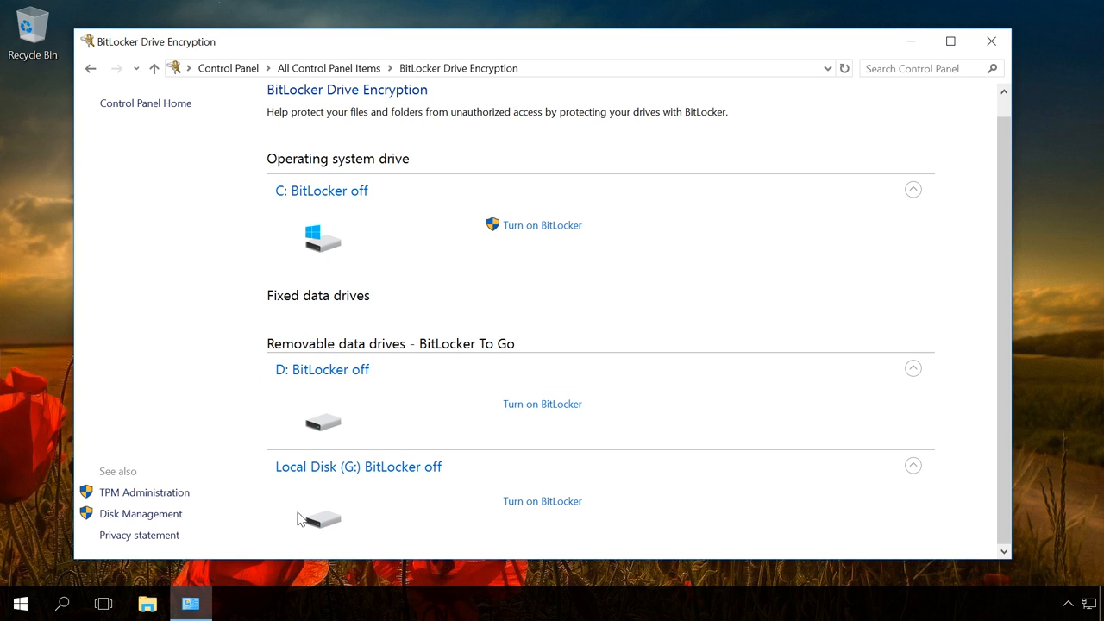
mouse_move(624, 328)
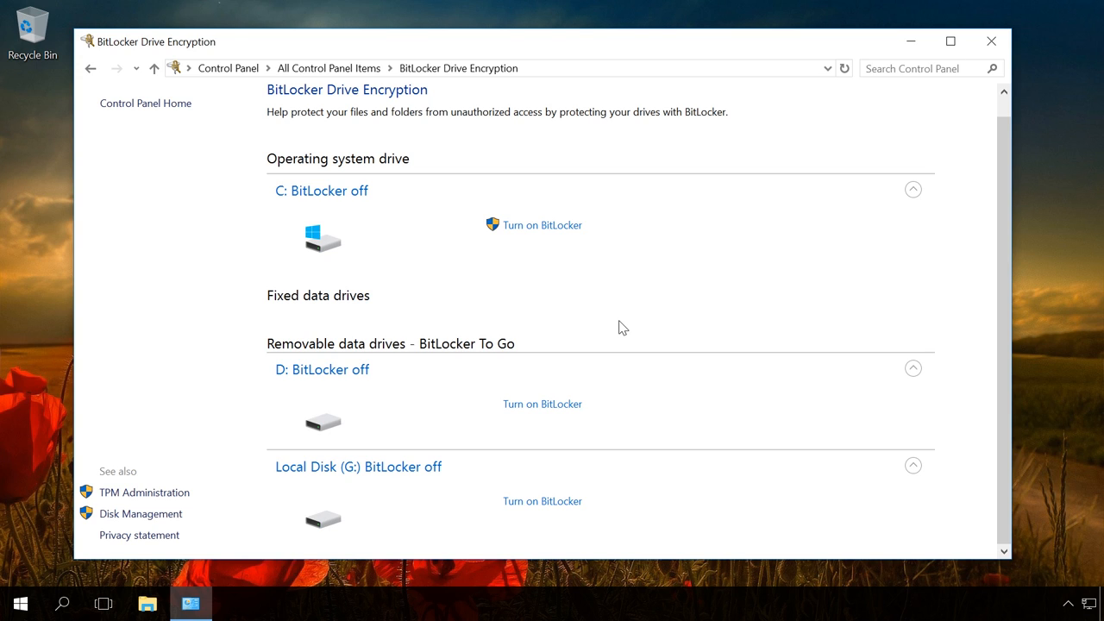
mouse_move(542, 404)
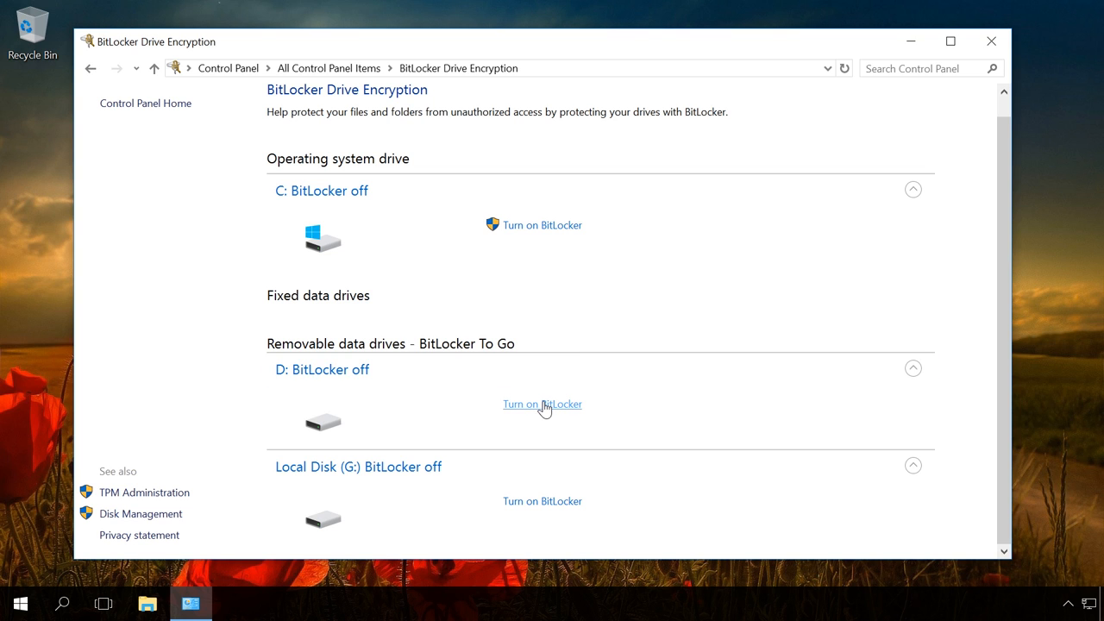
- Turn on BitLocker for D:, choose password unlocking instead of smart card, and continue to recovery-key backup
left_click(542, 403)
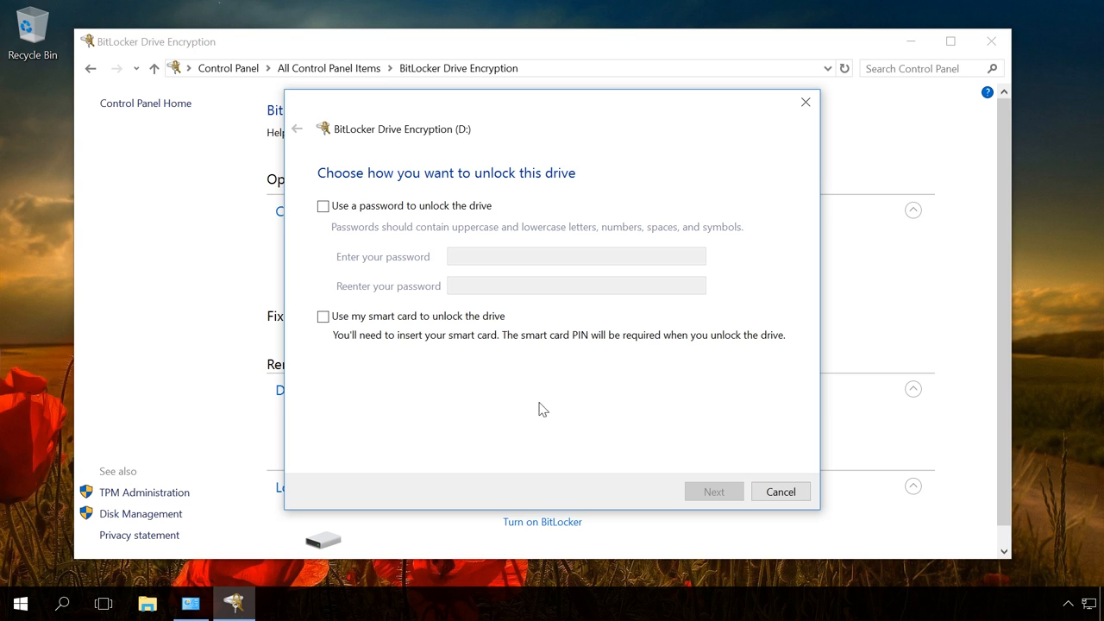
left_click(323, 317)
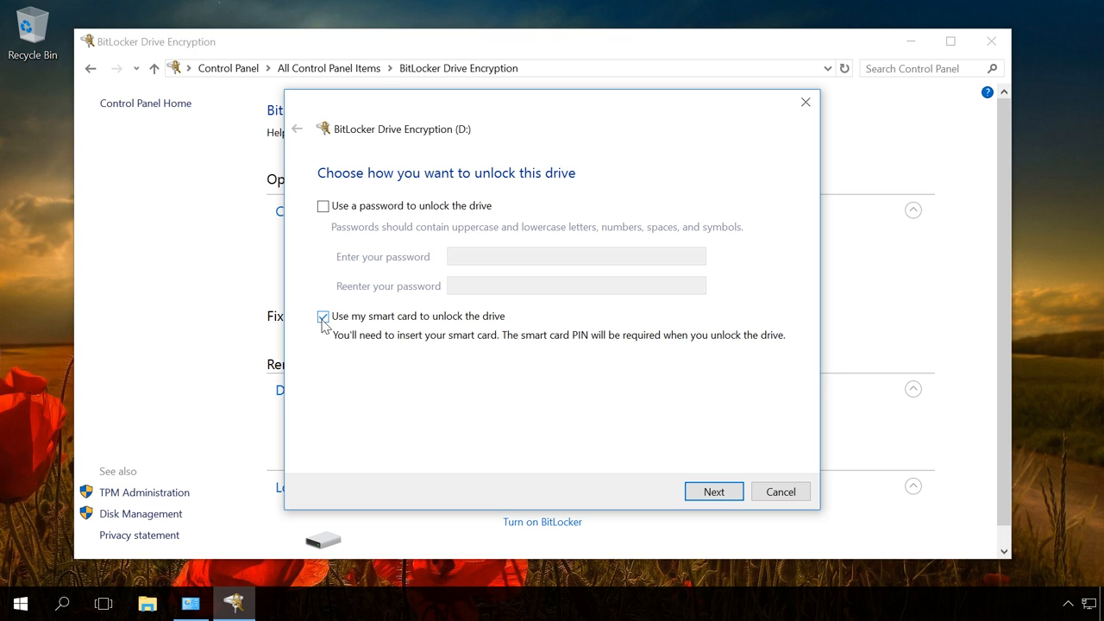
left_click(323, 315)
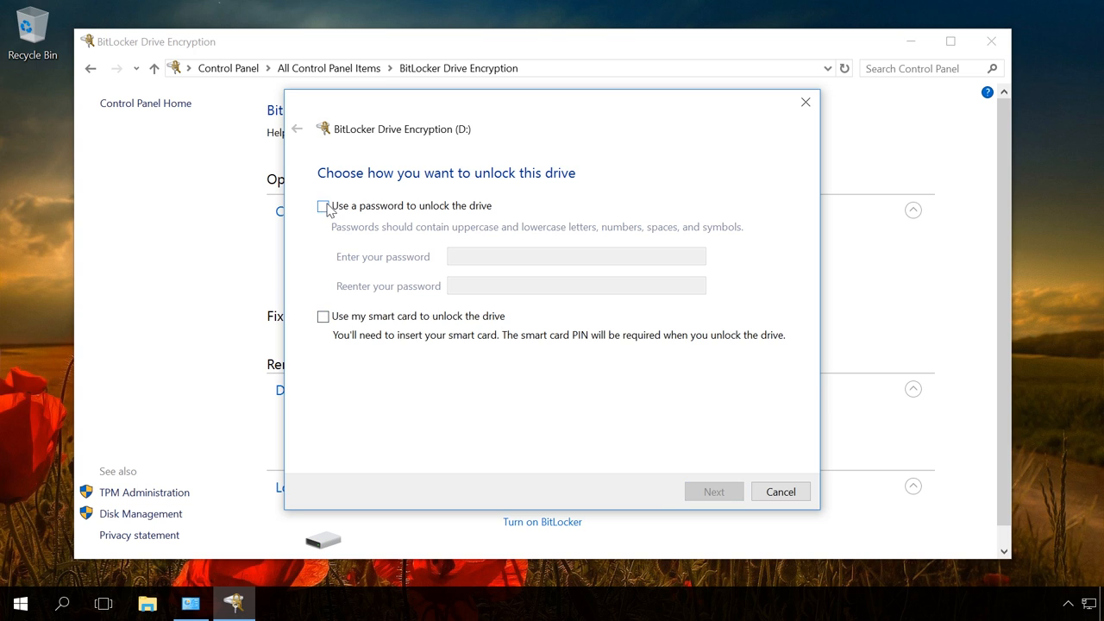
left_click(323, 205)
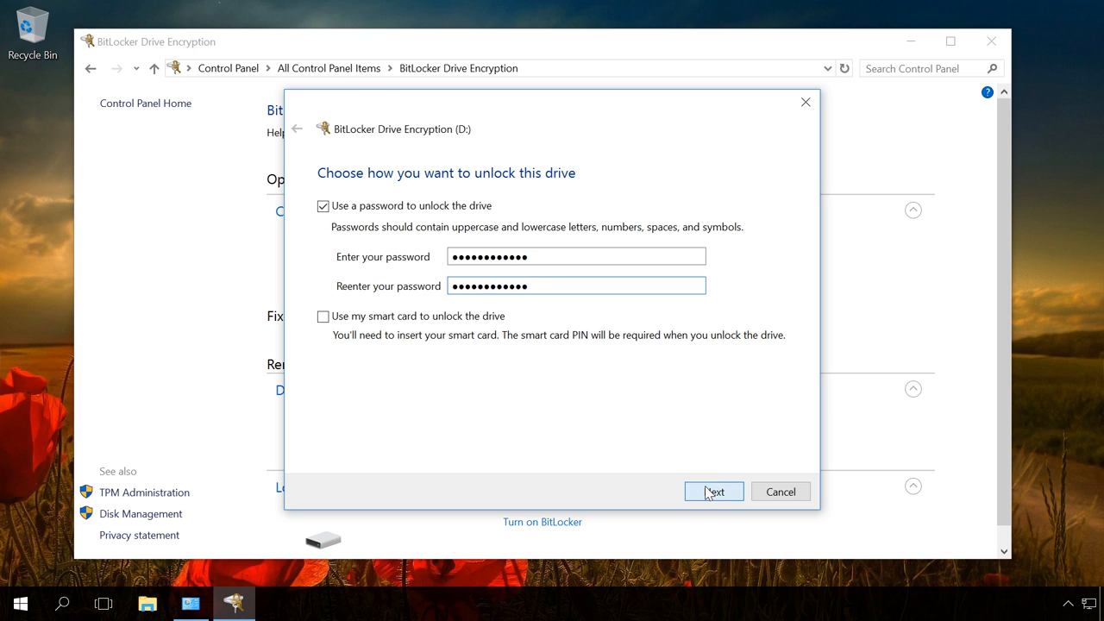
left_click(714, 490)
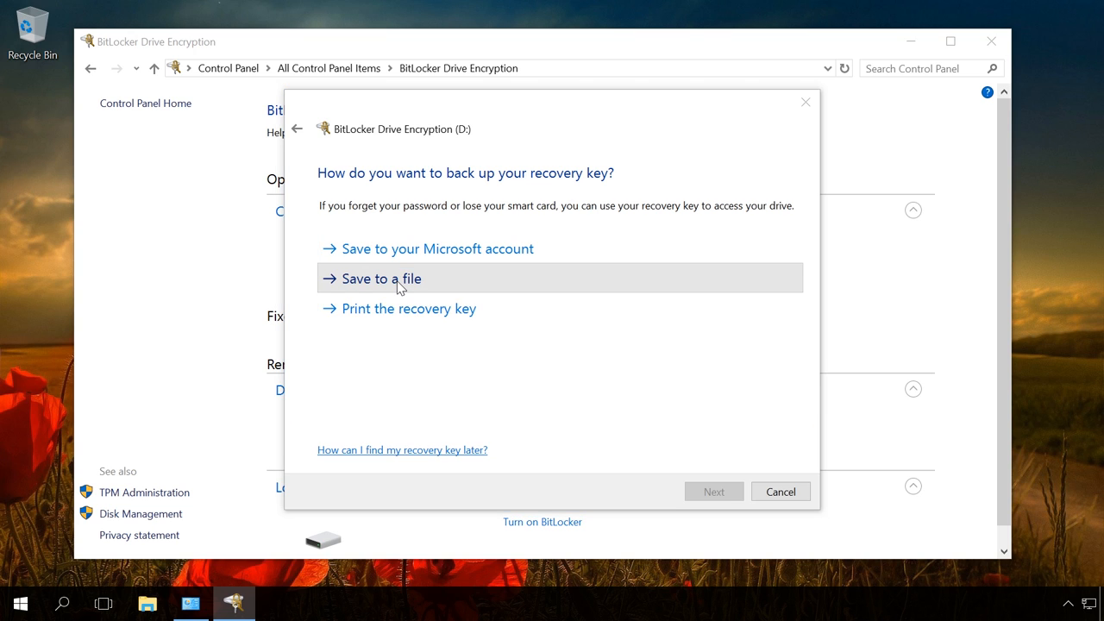
- Save D:'s recovery key as a text file on the Desktop, confirming keeping it on this PC
left_click(379, 278)
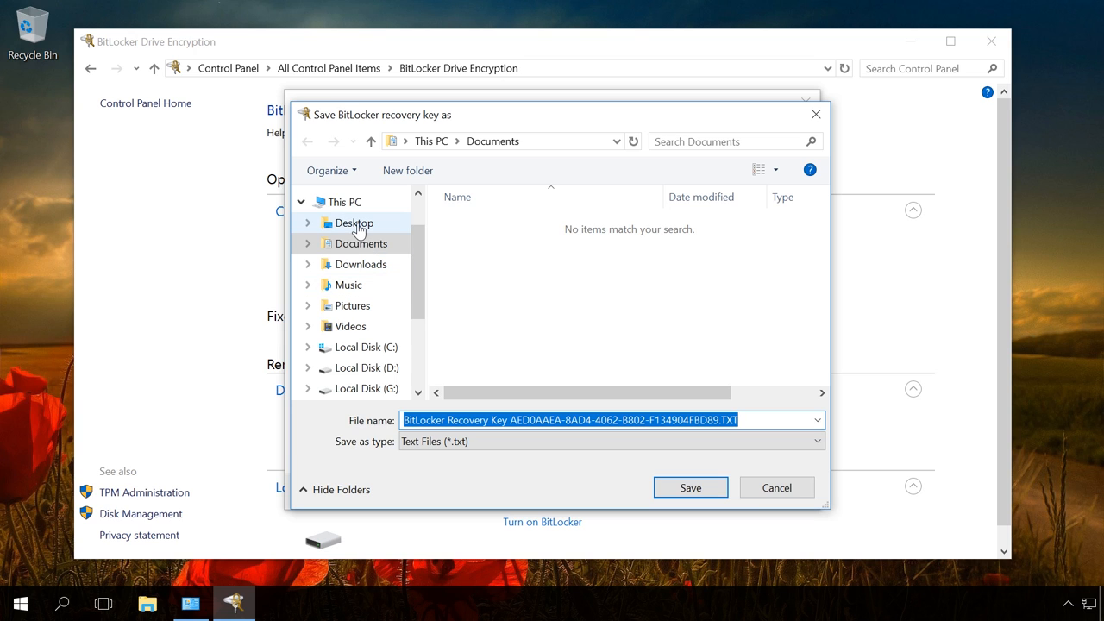
left_click(353, 222)
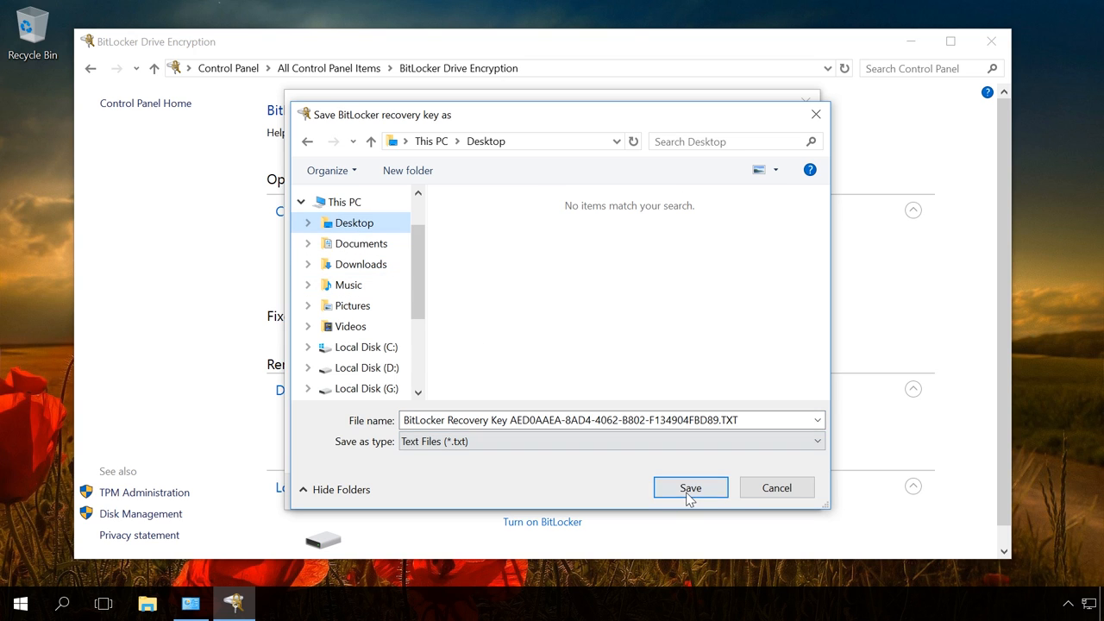
left_click(690, 487)
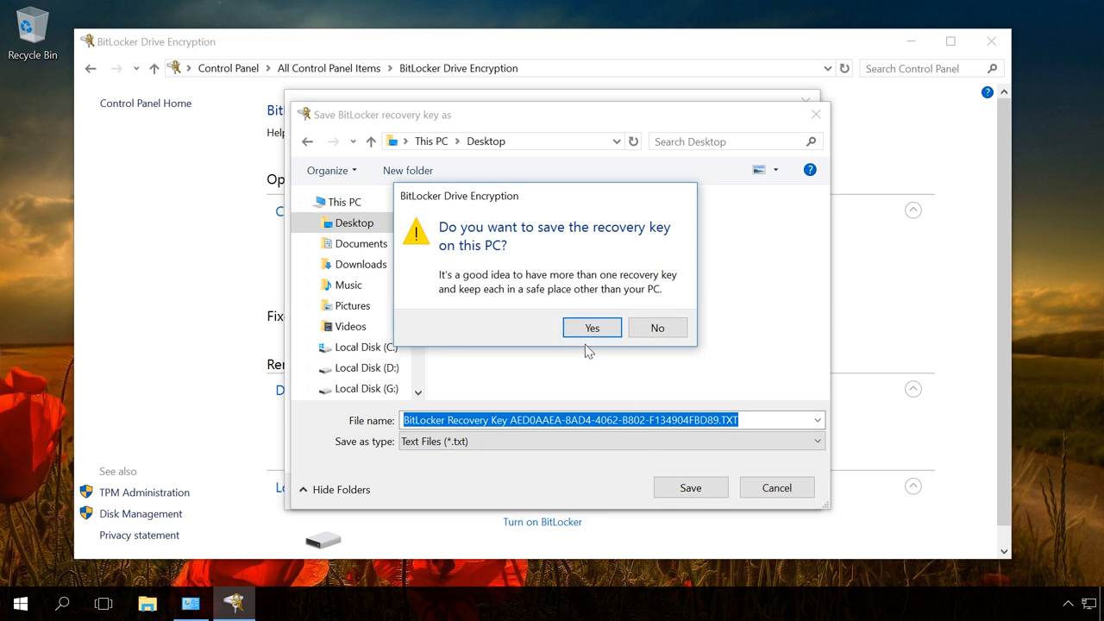
left_click(592, 327)
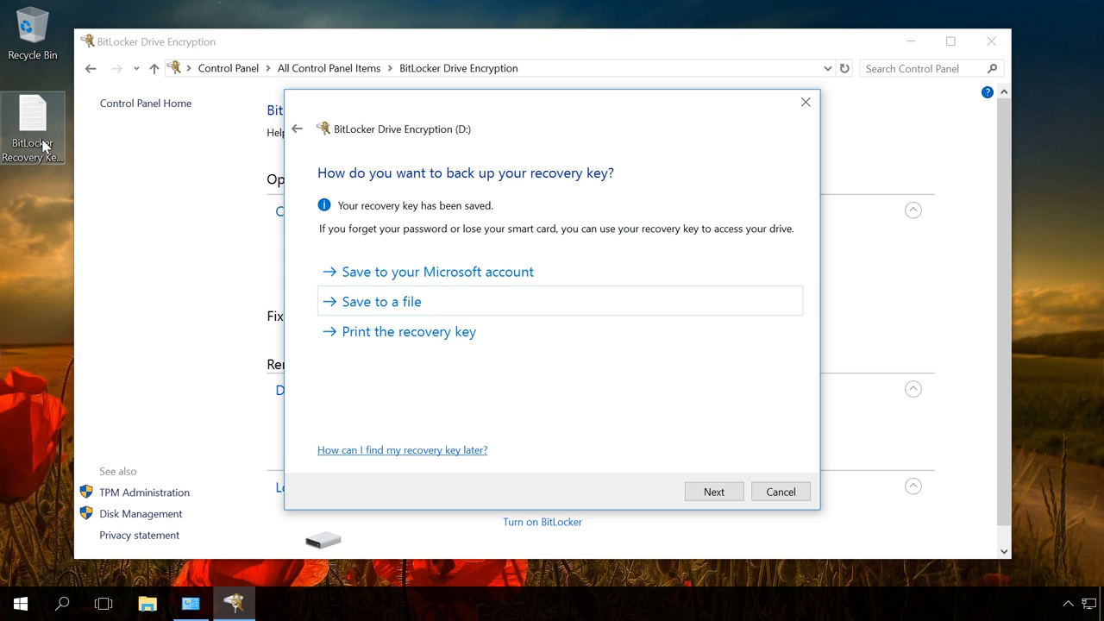
left_click(380, 300)
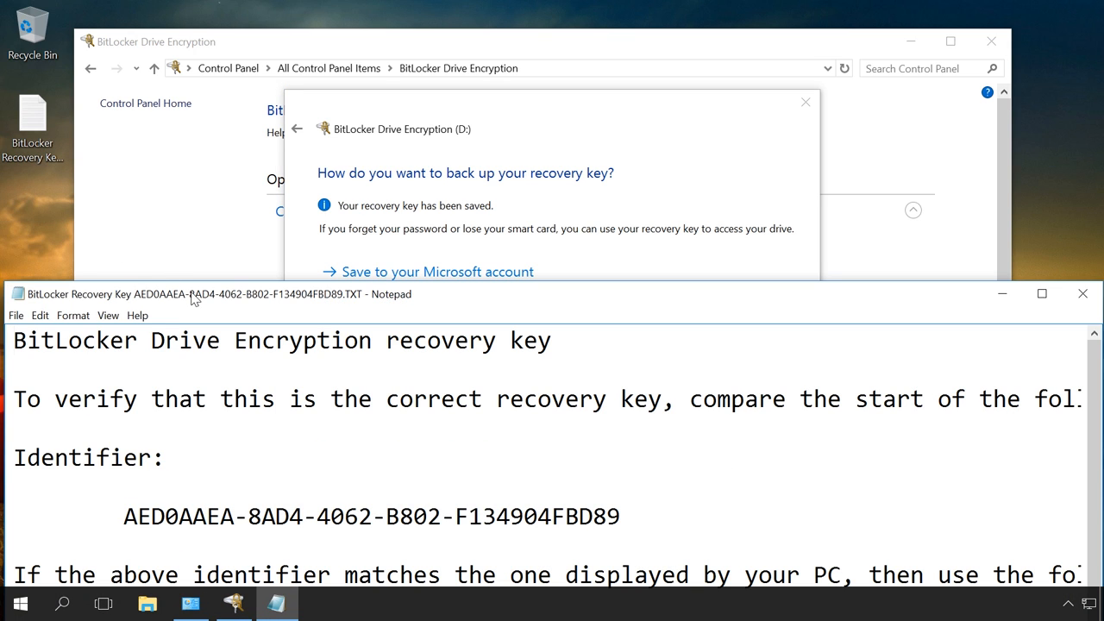
left_click(1041, 293)
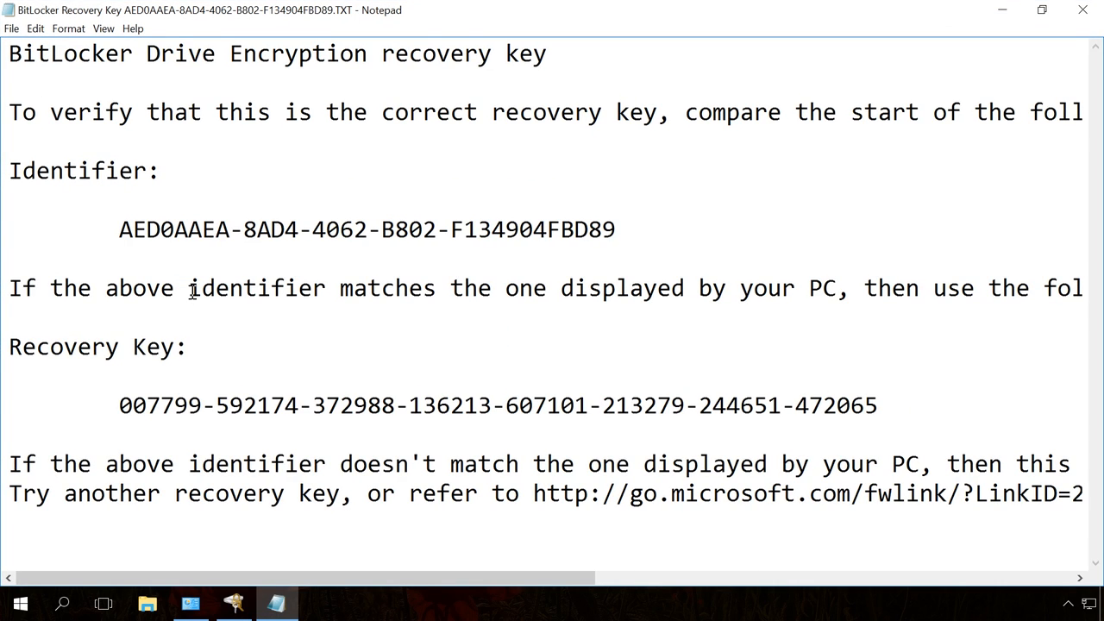
left_click_drag(119, 405, 314, 405)
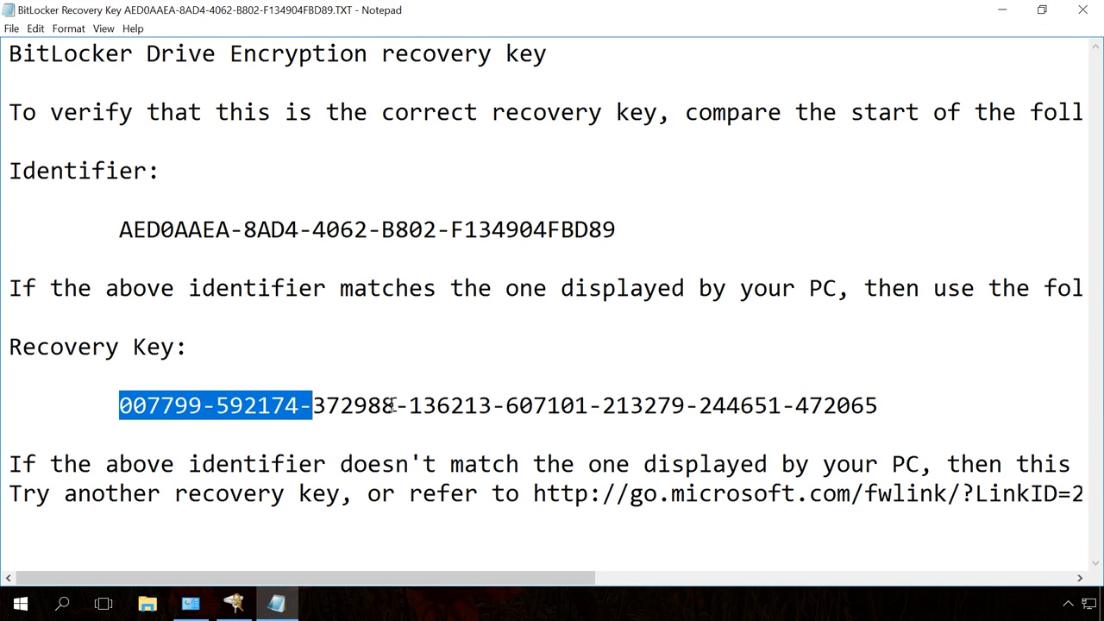
left_click_drag(312, 405, 878, 405)
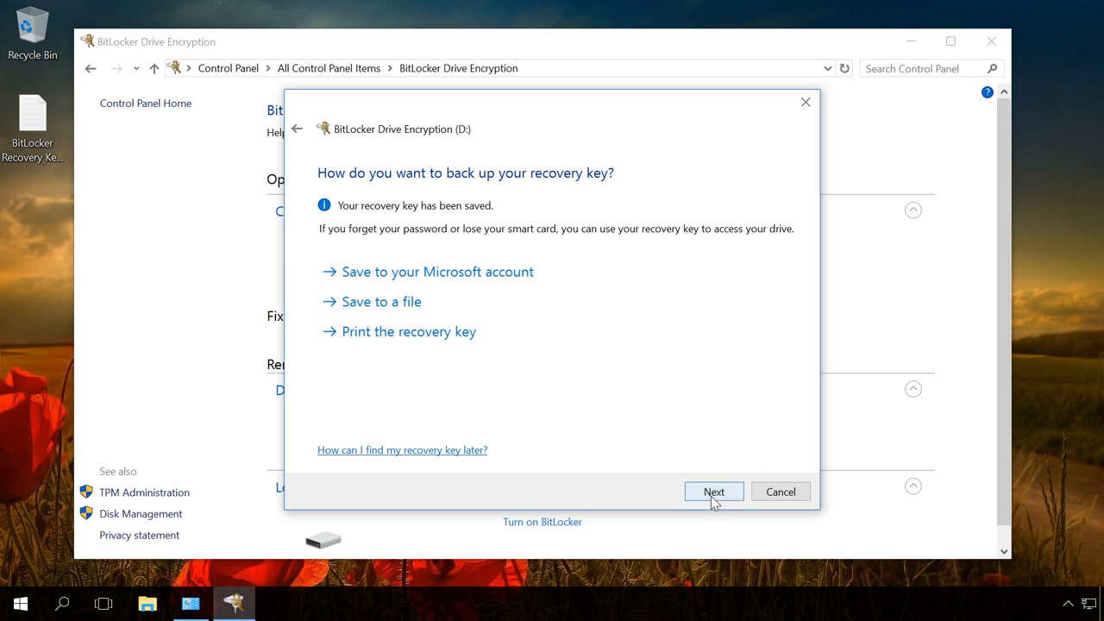
- Continue past key backup and choose 'Encrypt entire drive' for D:, reaching the encryption mode choice
left_click(714, 490)
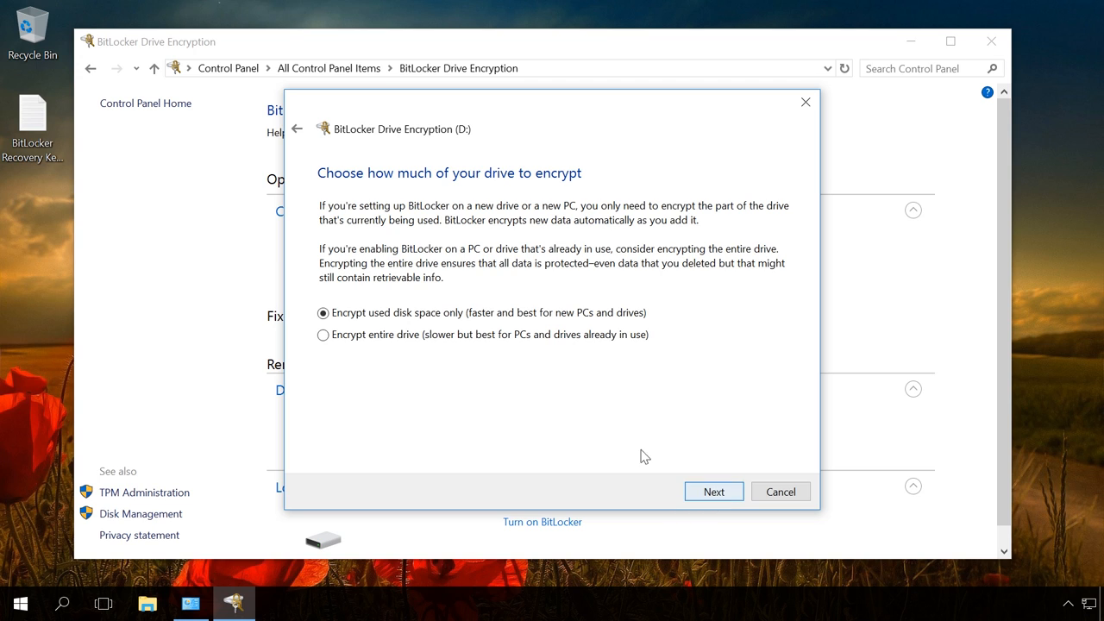
mouse_move(578, 412)
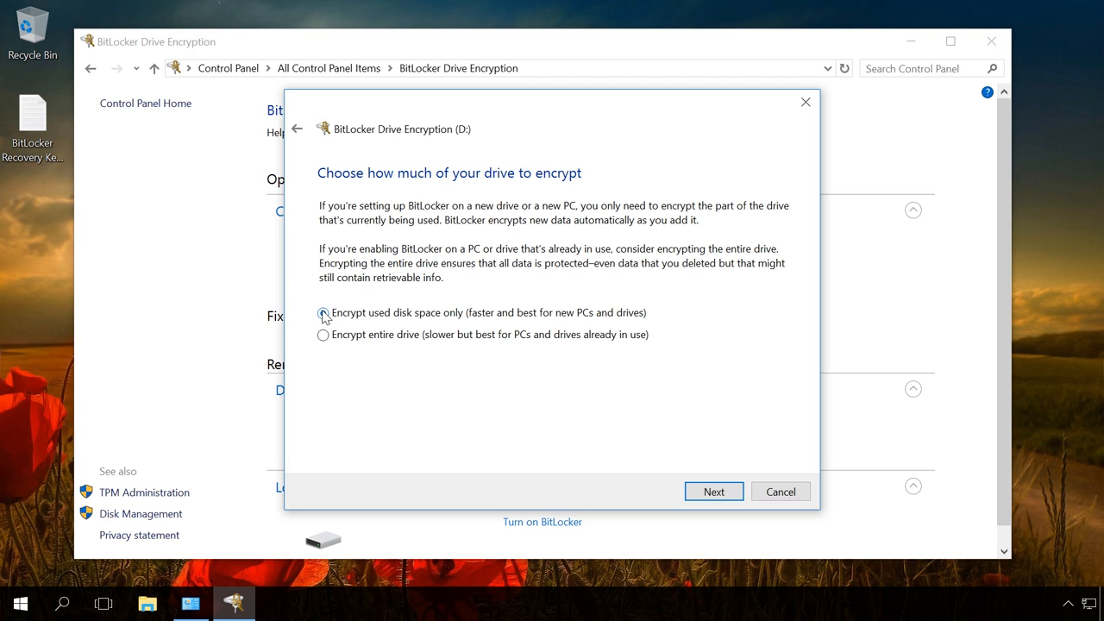
left_click(324, 334)
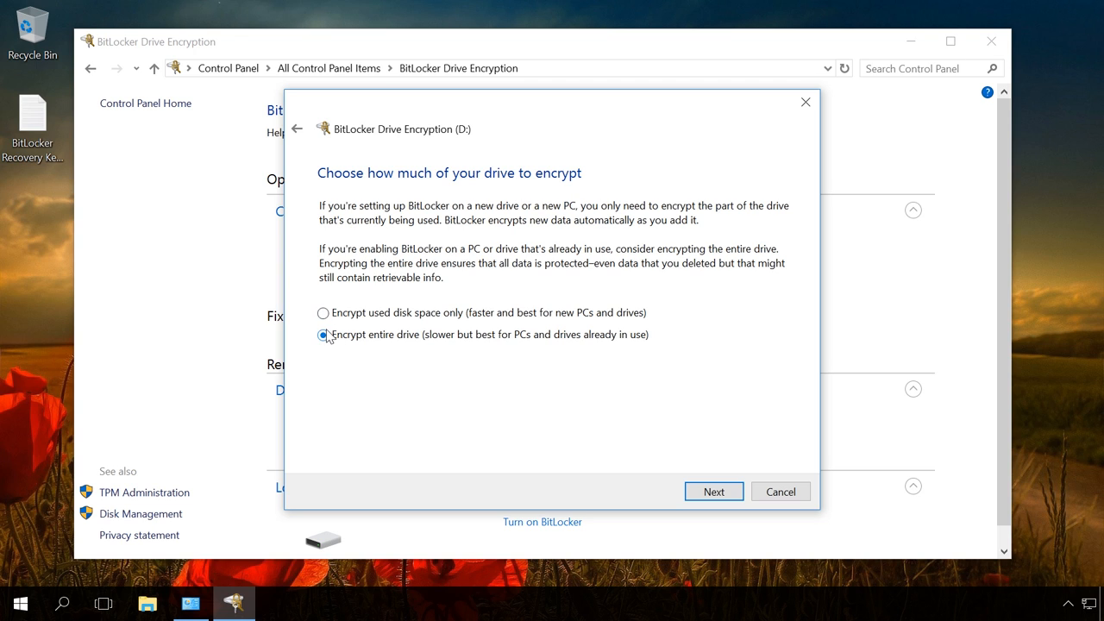
left_click(324, 335)
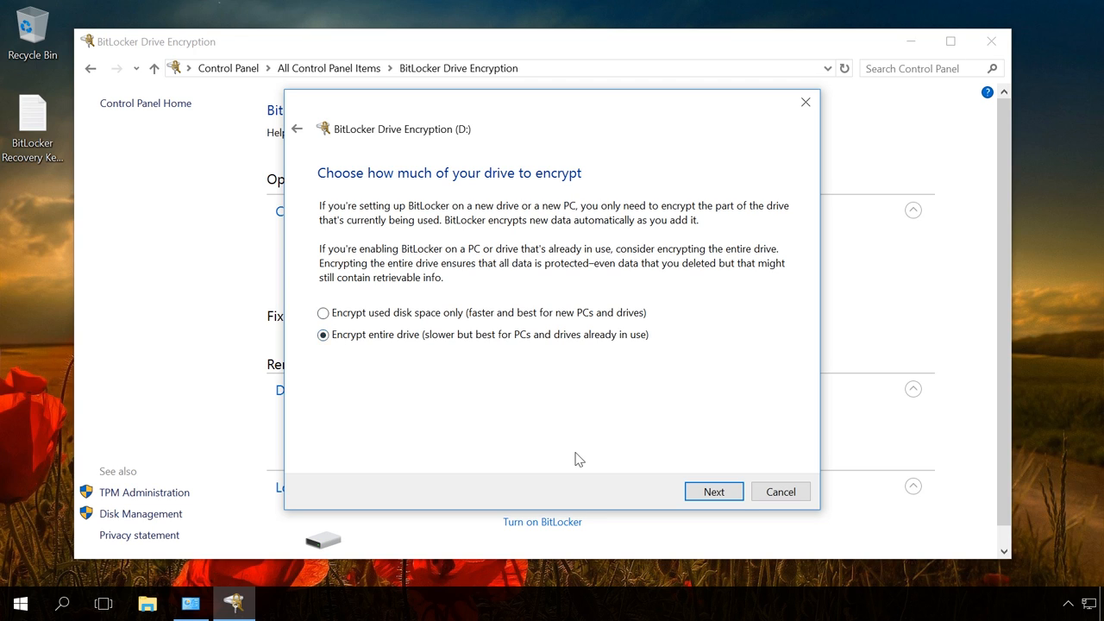
left_click(714, 490)
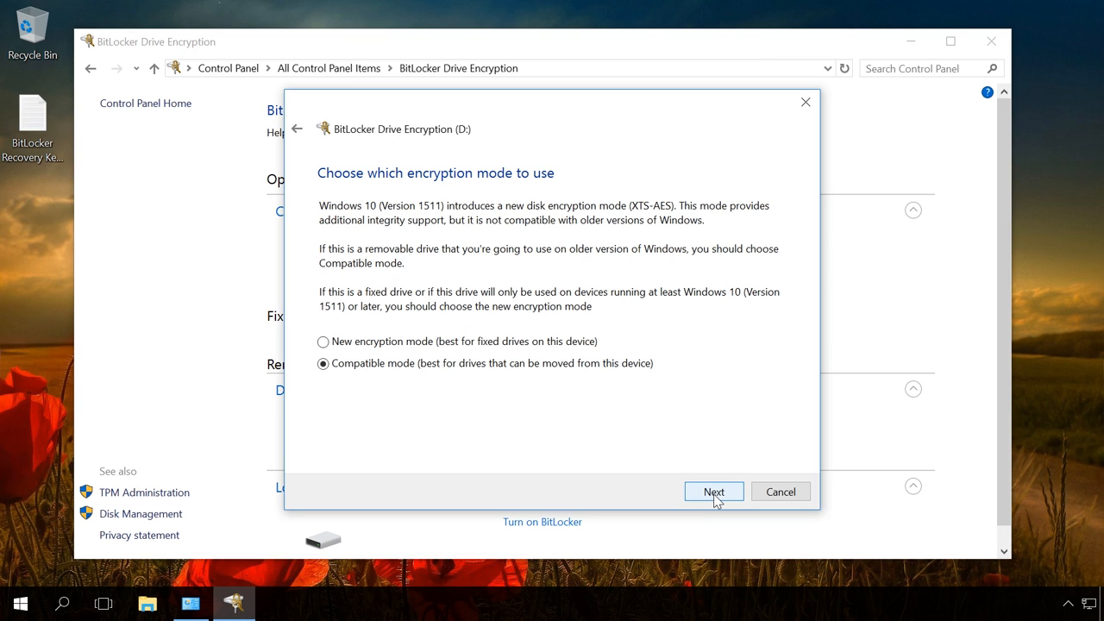
mouse_move(607, 459)
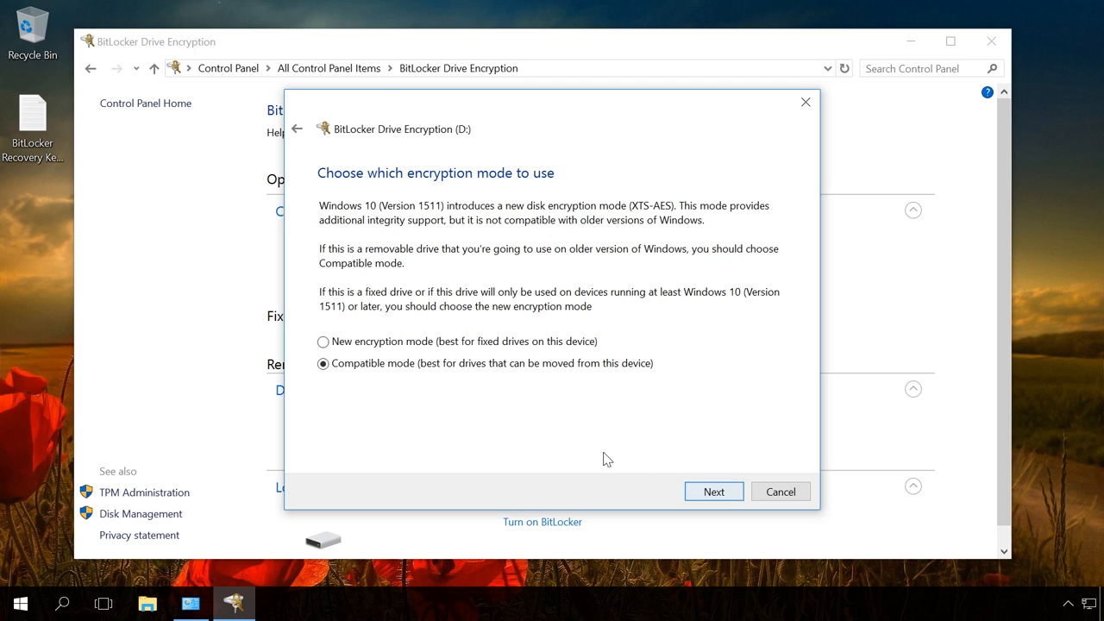
- Choose the new encryption mode for D: and start encrypting the drive
left_click(322, 341)
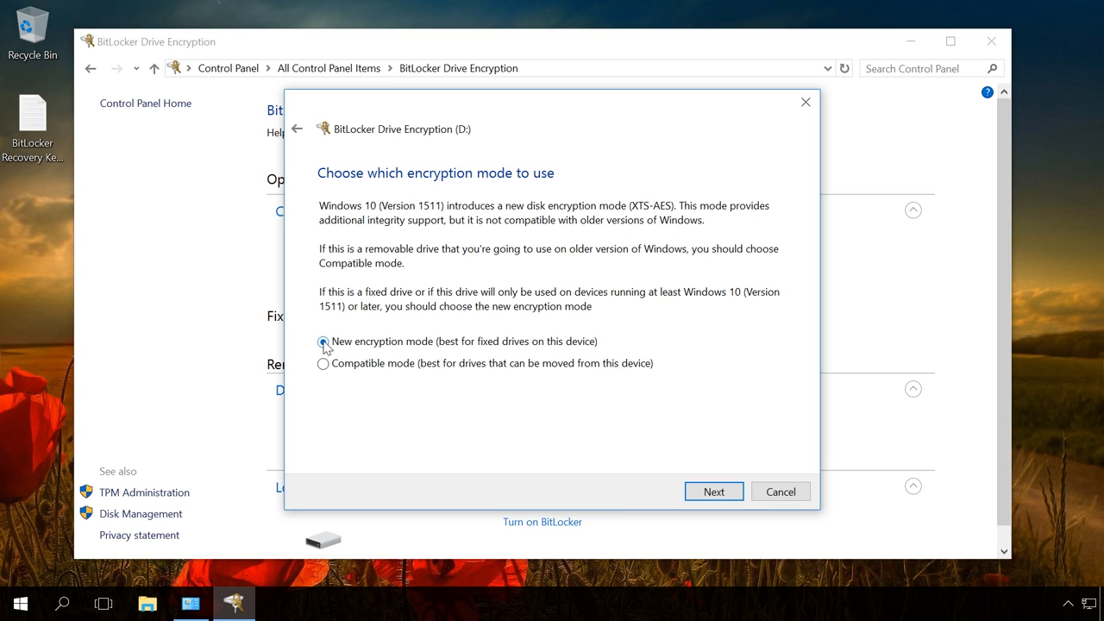
left_click(323, 341)
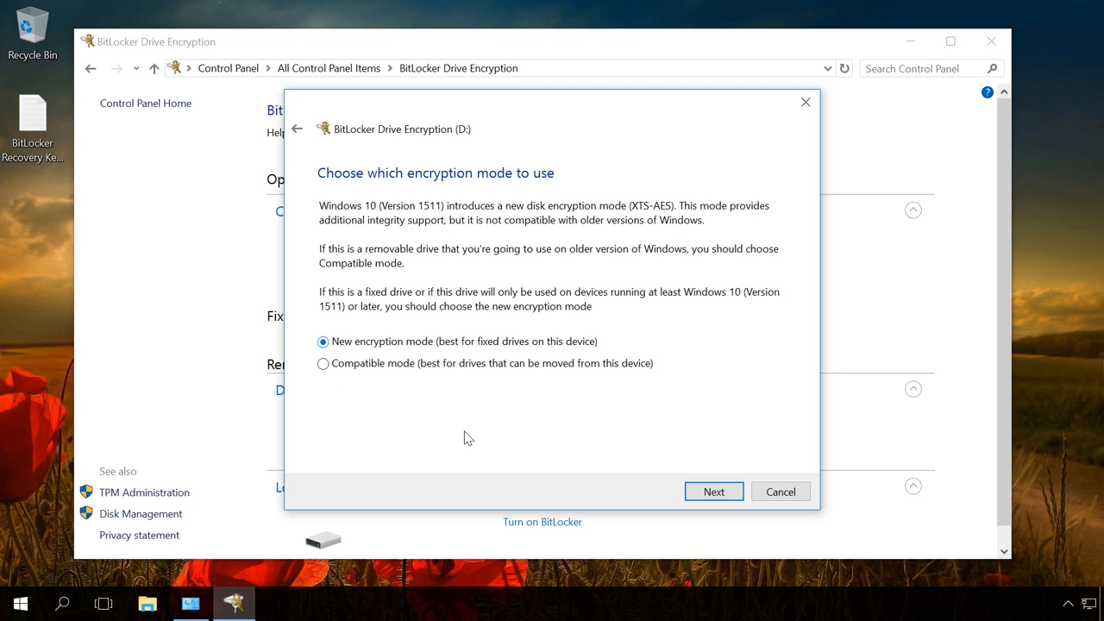
left_click(714, 490)
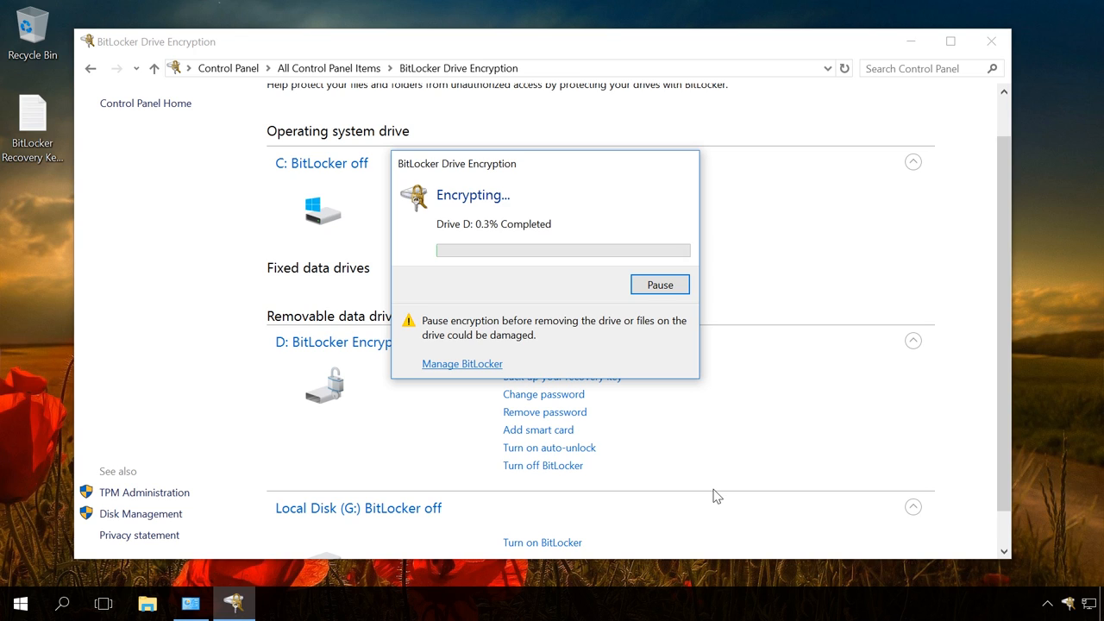
mouse_move(1068, 602)
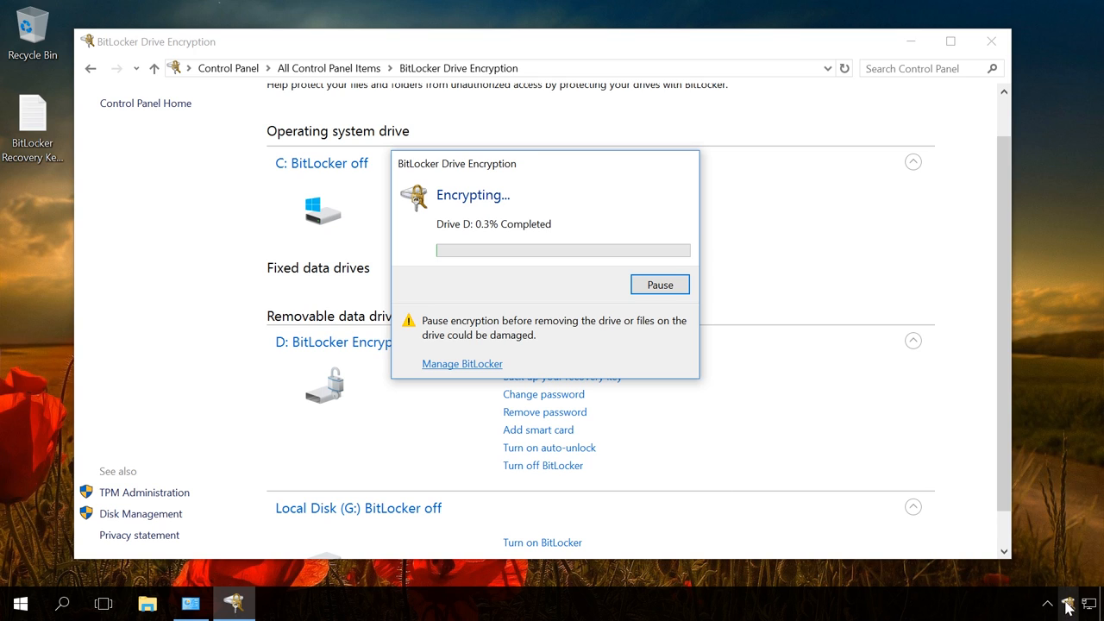
mouse_move(749, 372)
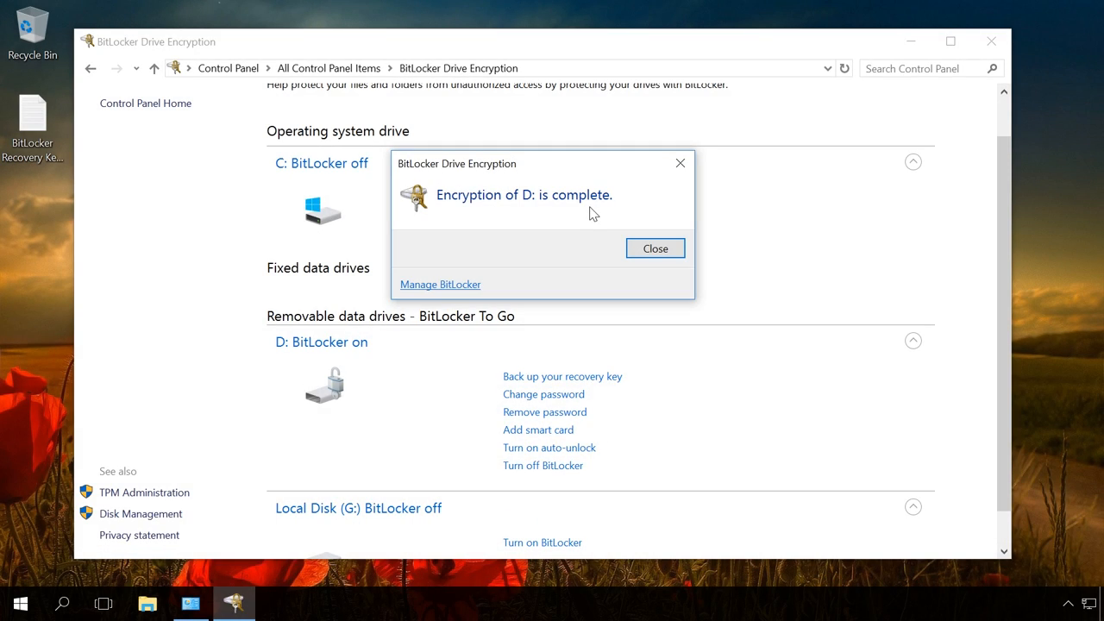
- Dismiss the encryption complete notice for drive D:
left_click(656, 248)
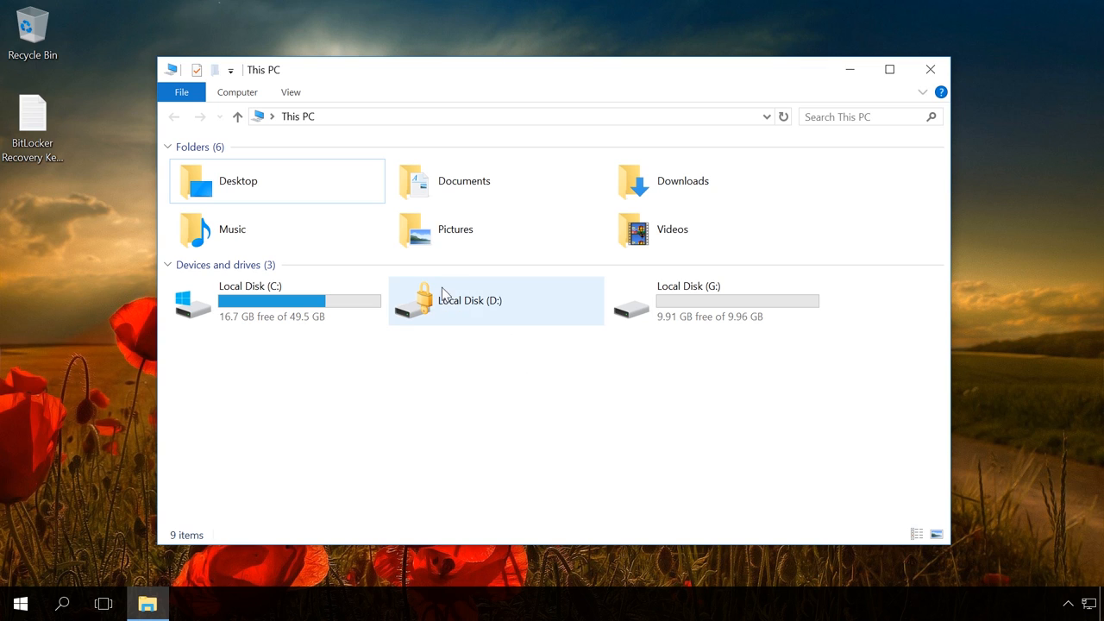
- Open the locked Local Disk (D:) in This PC to bring up its BitLocker password prompt
left_click(469, 300)
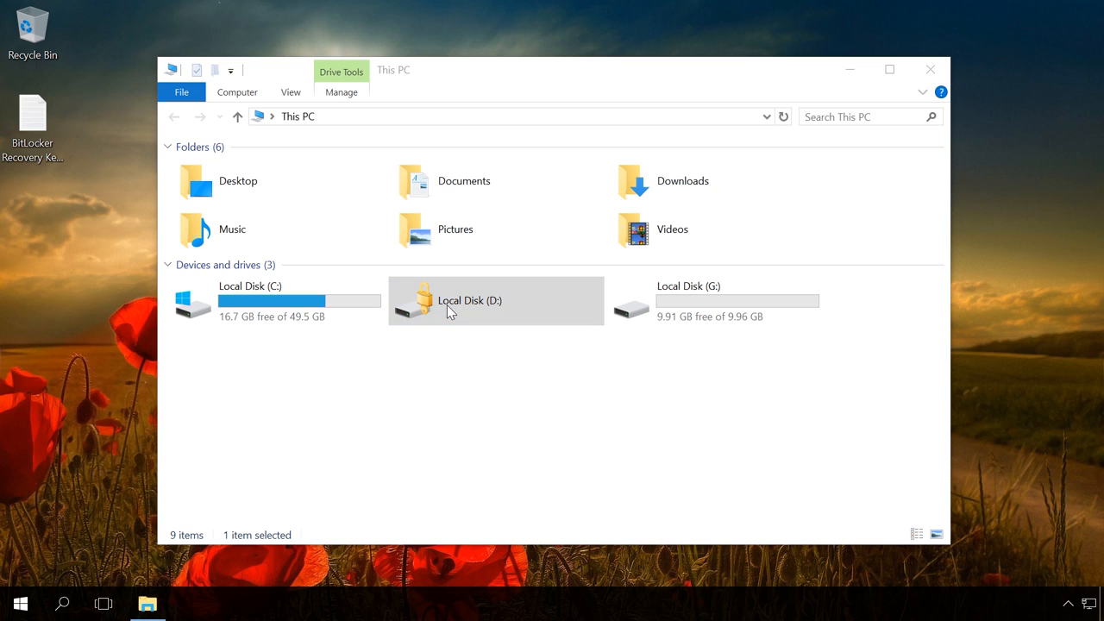
double_click(469, 300)
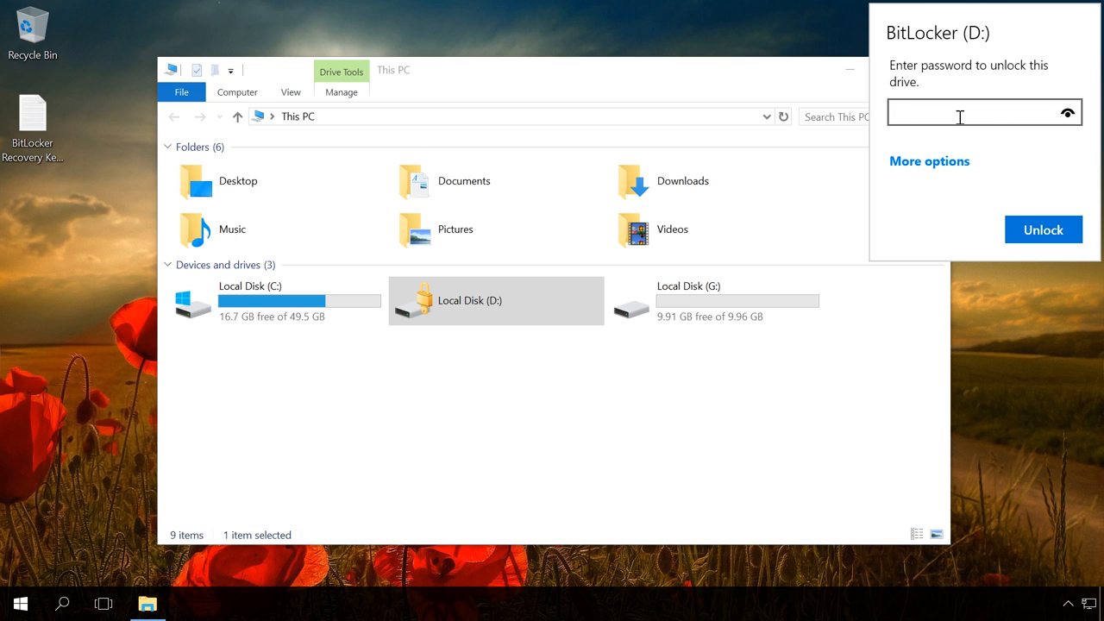
mouse_move(952, 141)
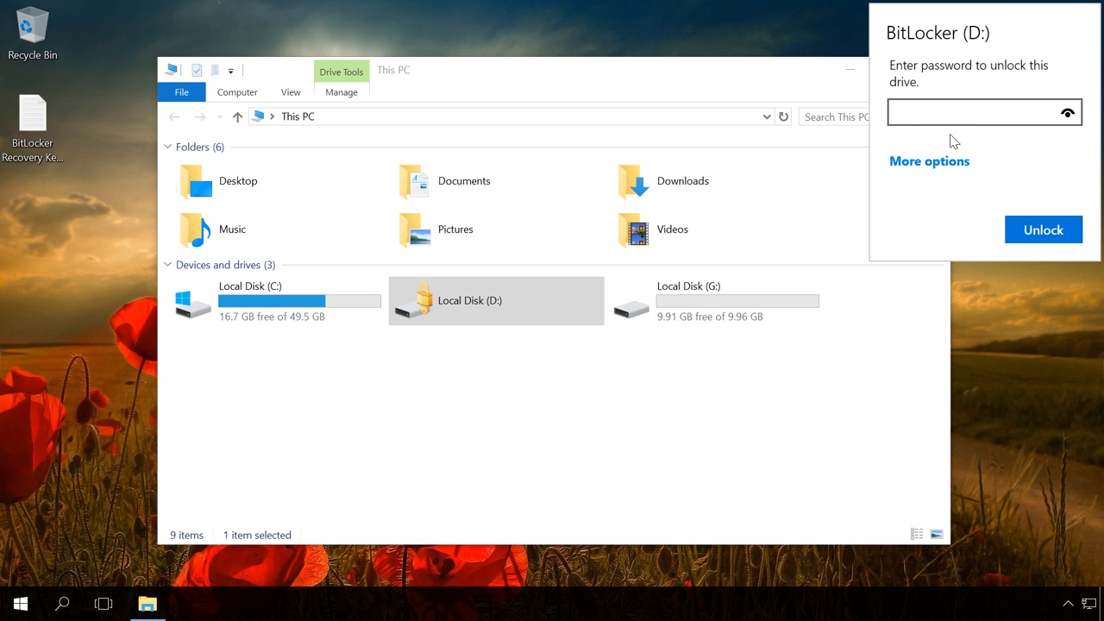
- Enter the drive password in the BitLocker prompt and unlock Local Disk (D:)
left_click(928, 163)
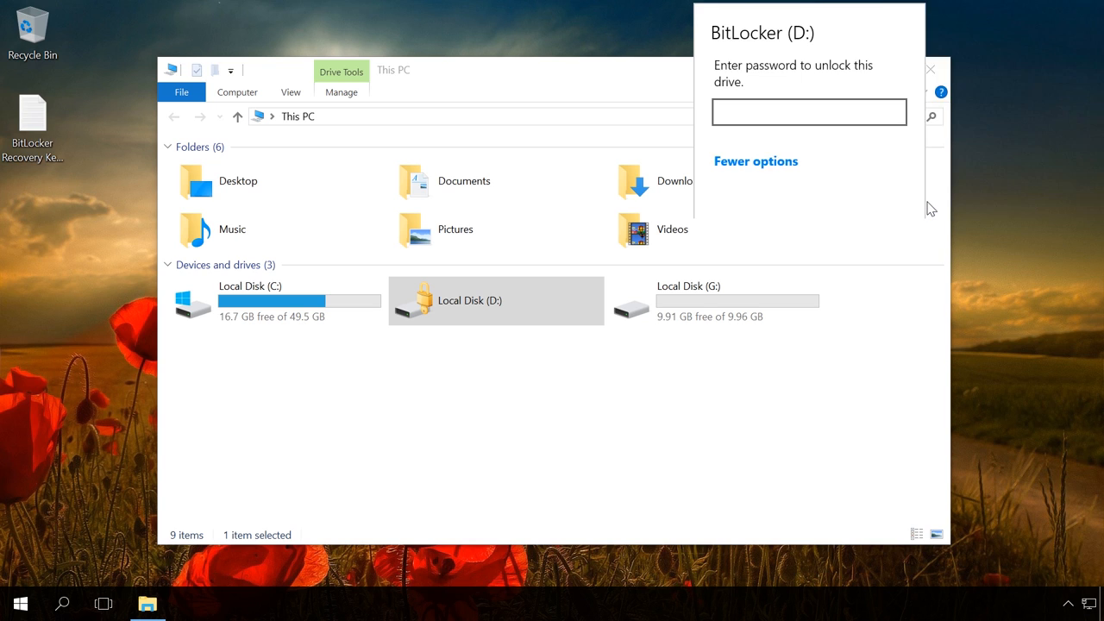
left_click(755, 160)
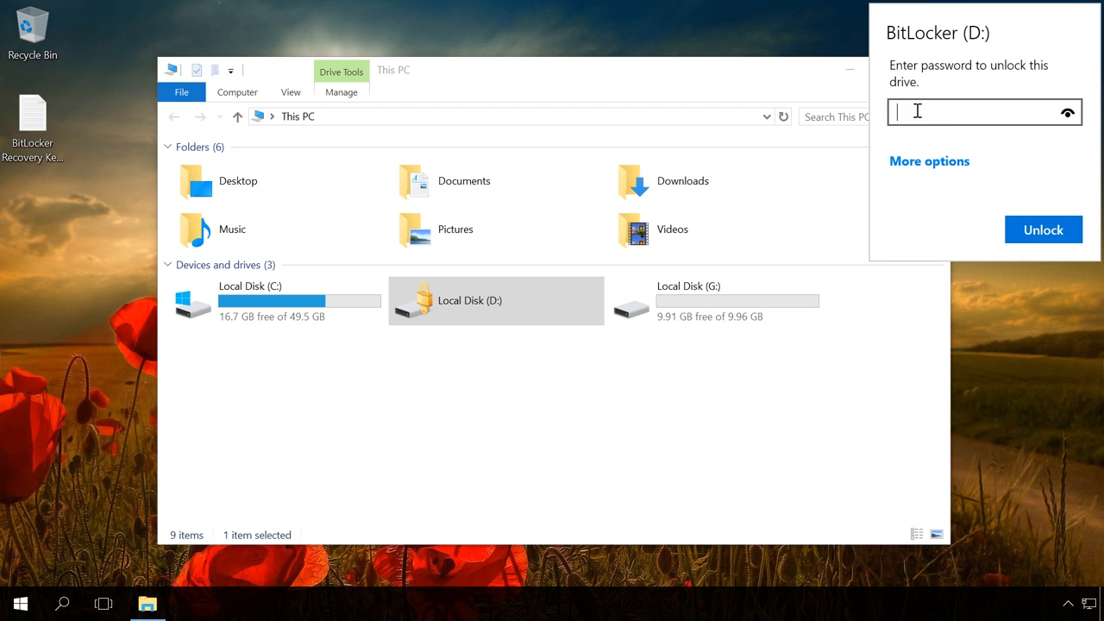
type("••")
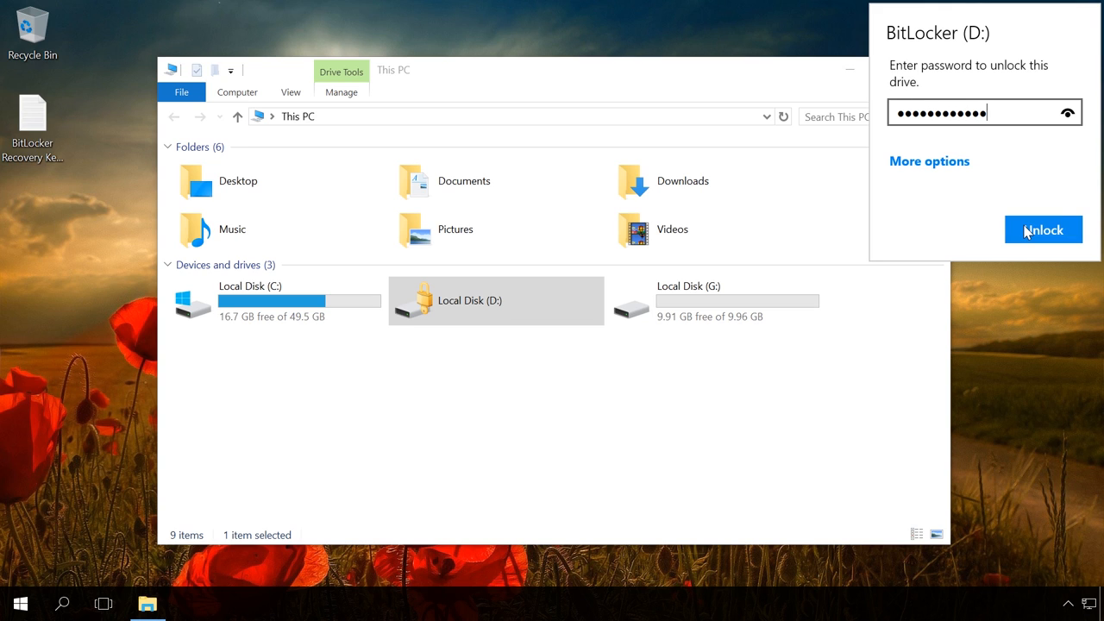
left_click(1042, 229)
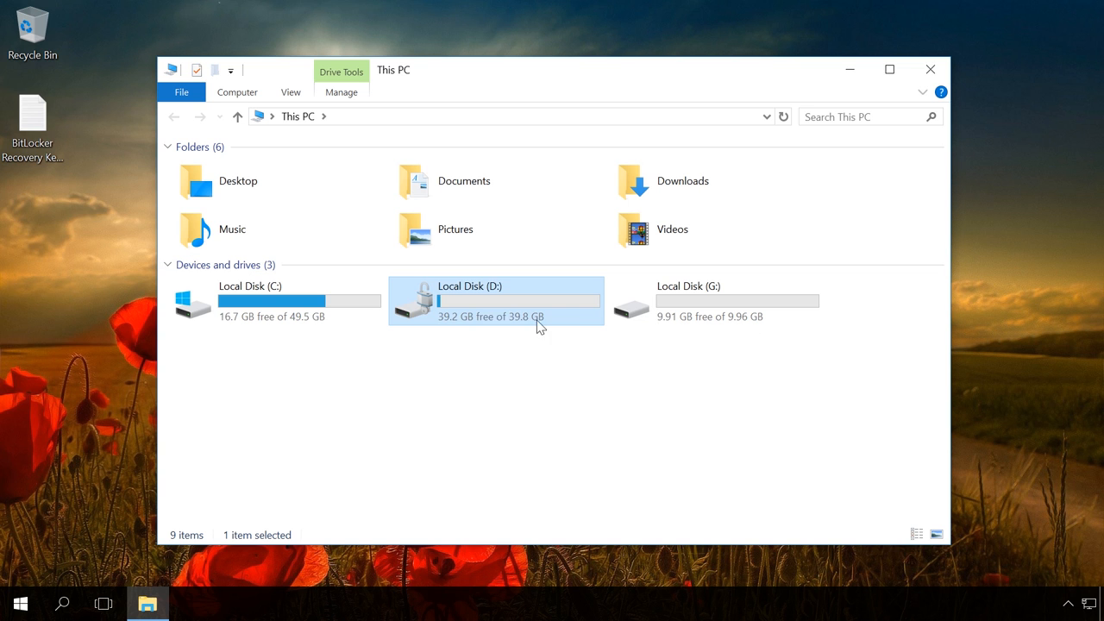
- Browse the unlocked D: drive, return to This PC and show drive D:'s shortcut menu
double_click(469, 300)
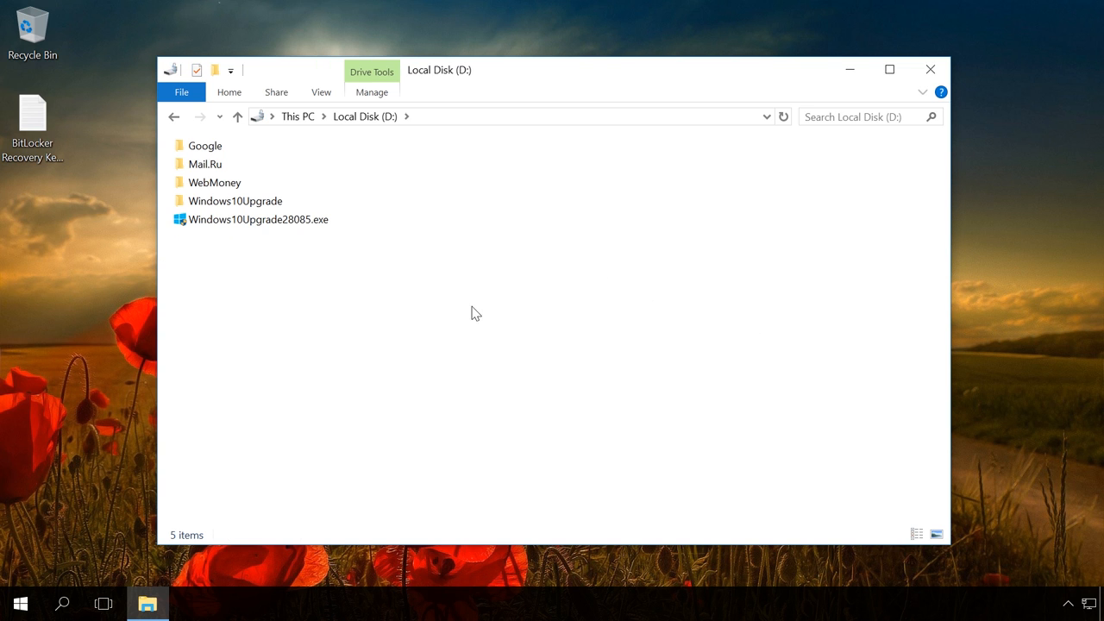
left_click(296, 117)
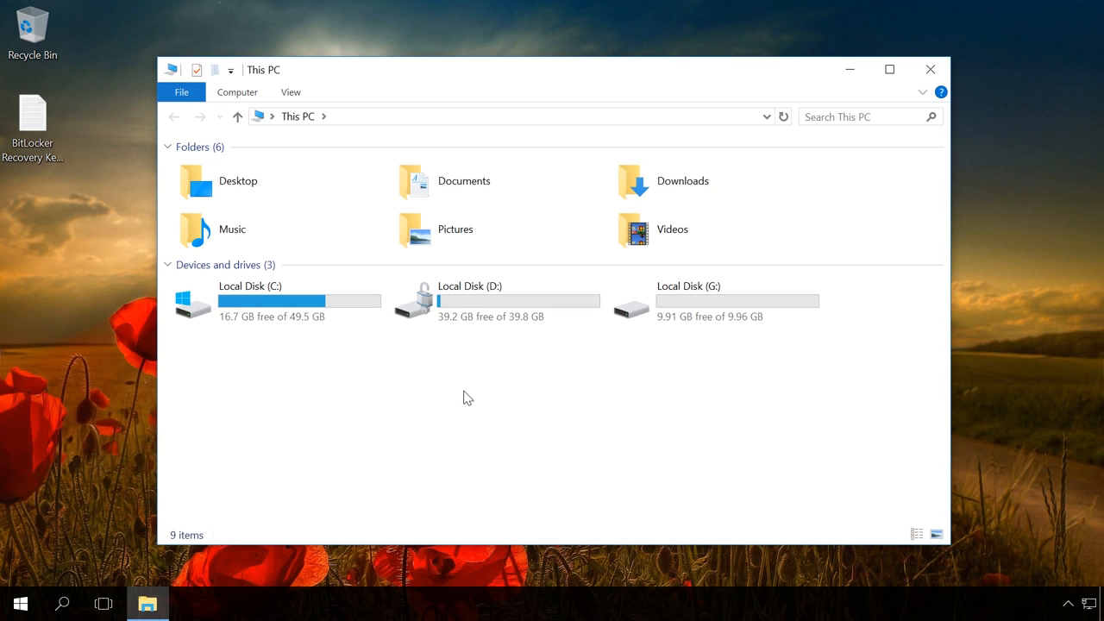
right_click(469, 300)
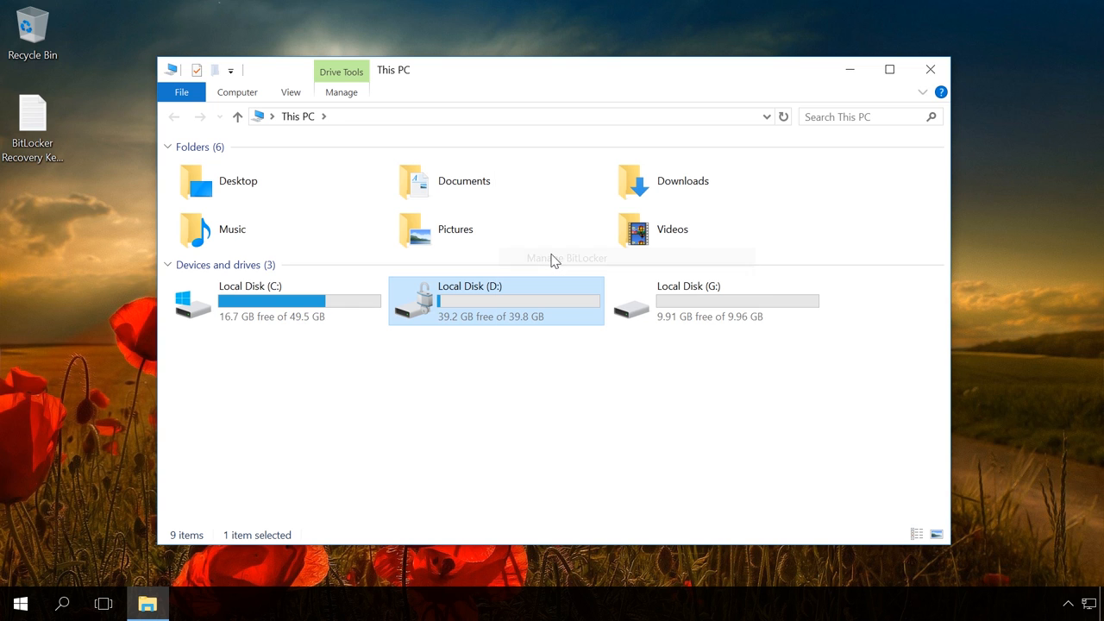
- Open BitLocker management for D: and expand its settings showing BitLocker on
left_click(566, 257)
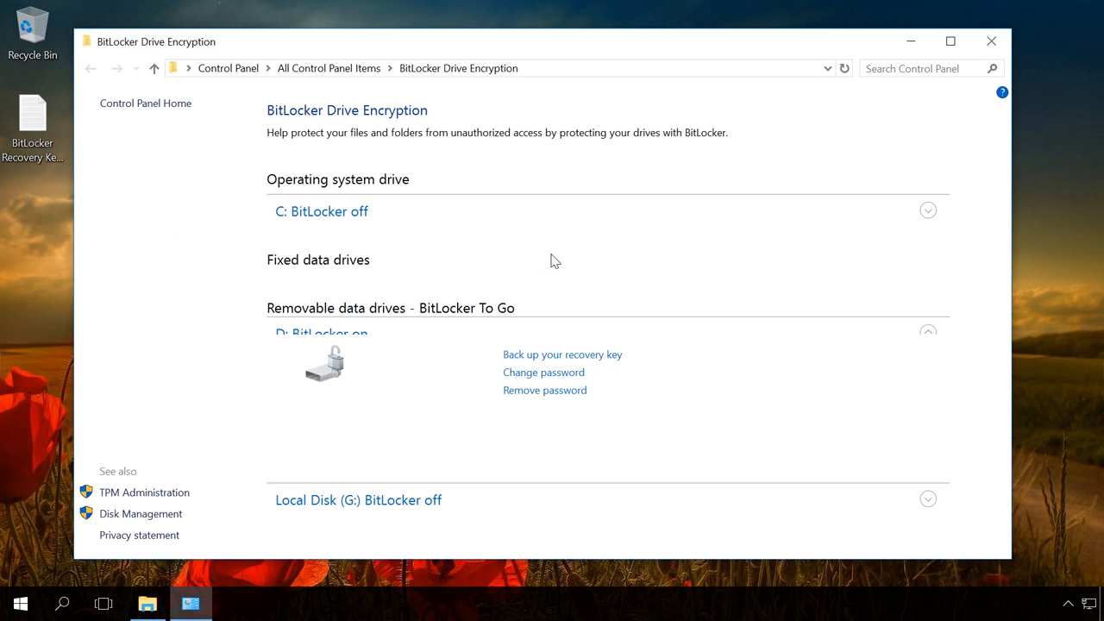
left_click(927, 331)
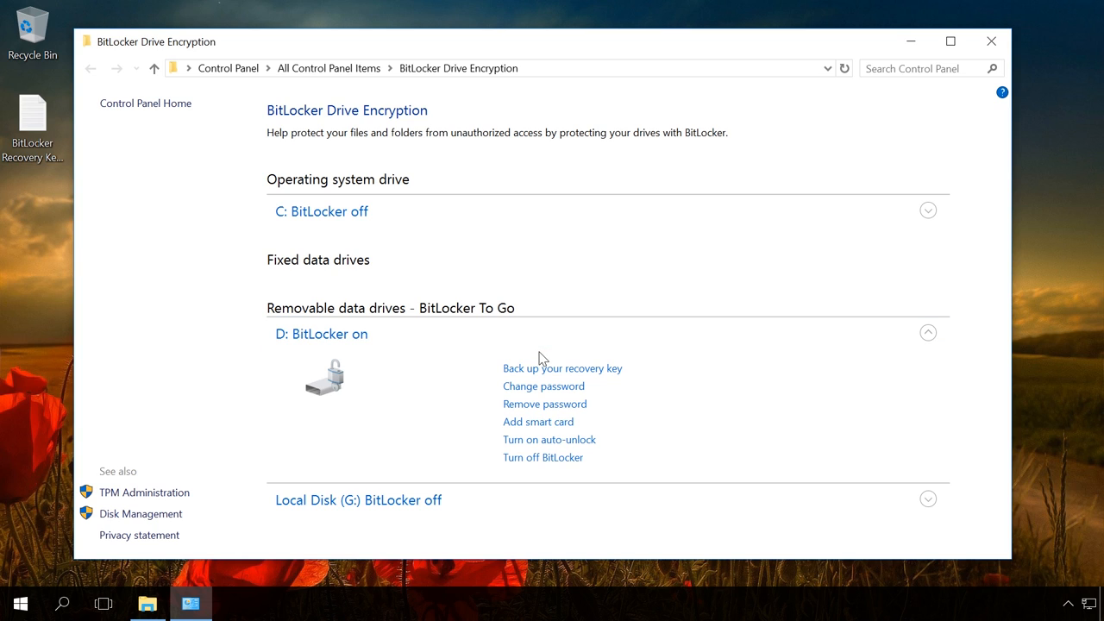
mouse_move(562, 369)
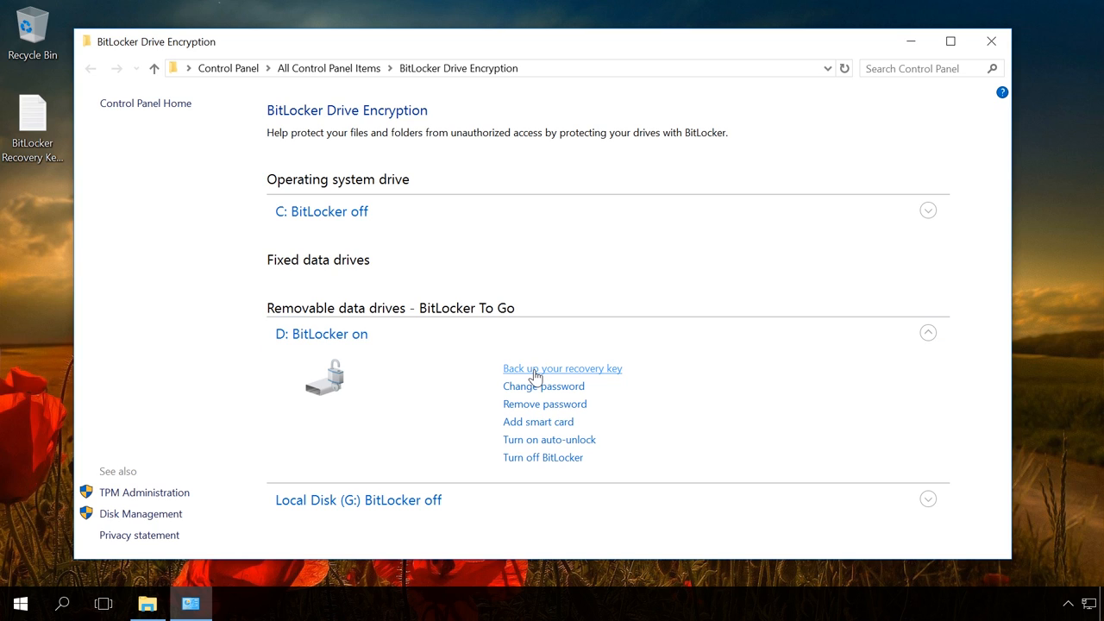
mouse_move(535, 390)
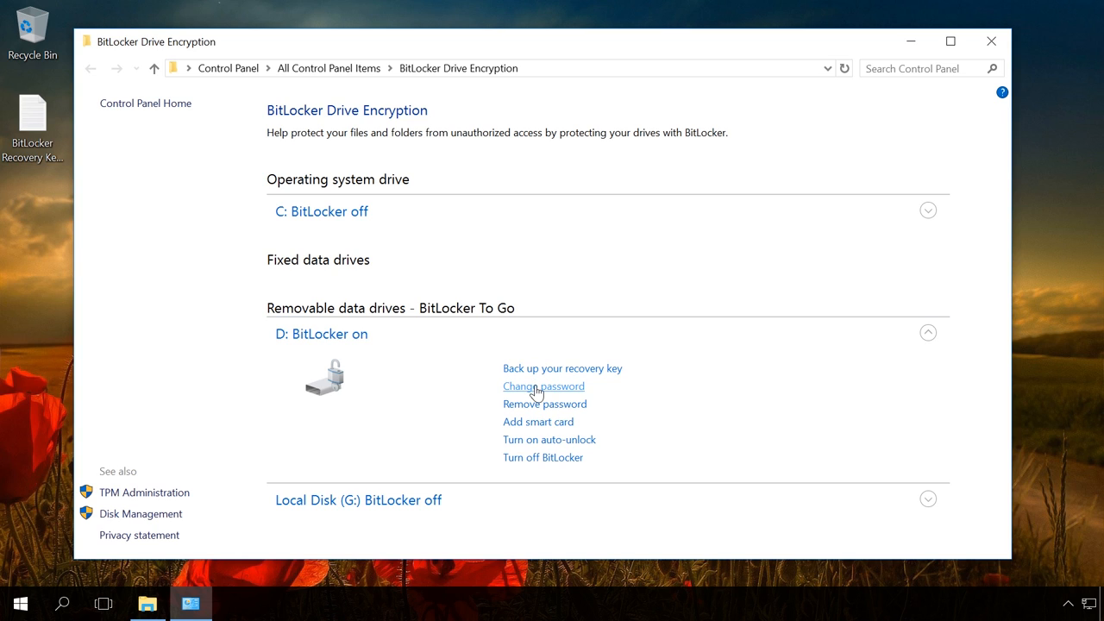
mouse_move(538, 421)
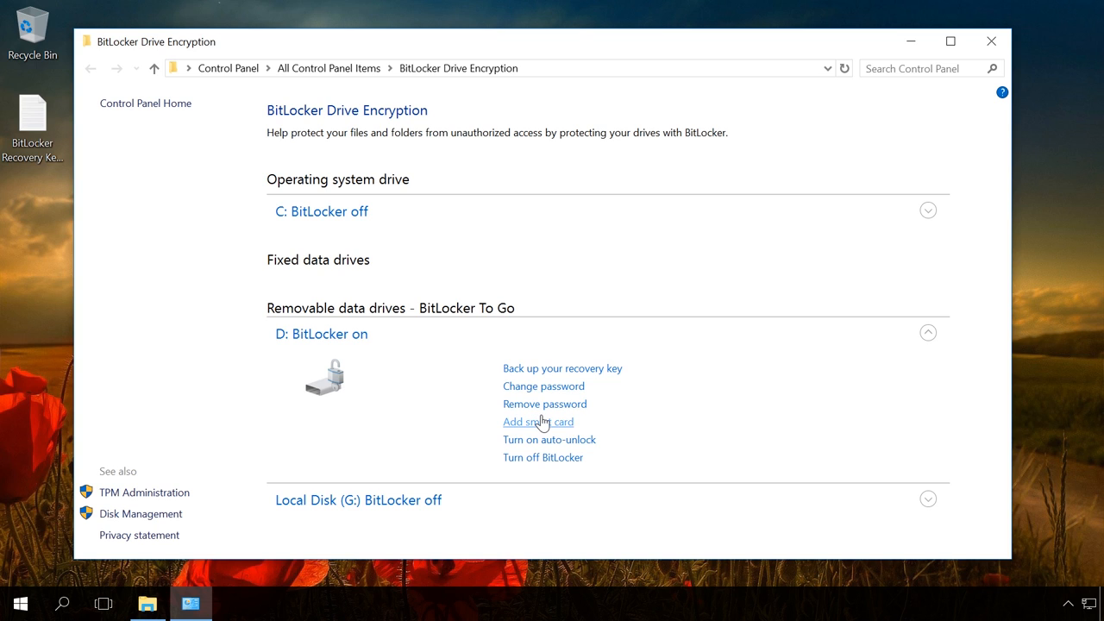
mouse_move(548, 439)
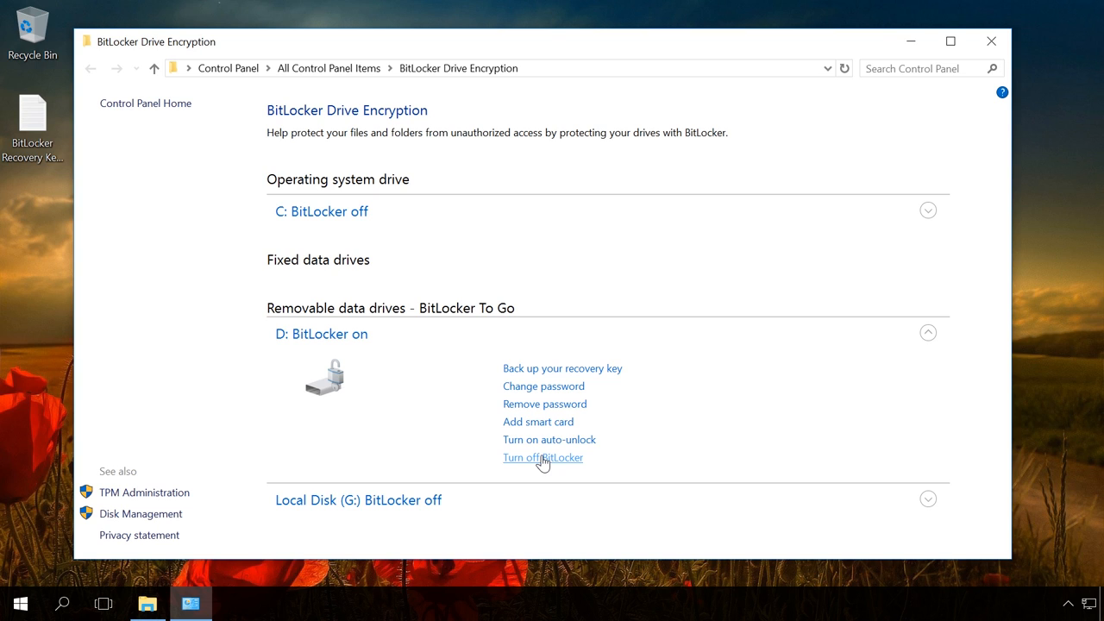
mouse_move(549, 476)
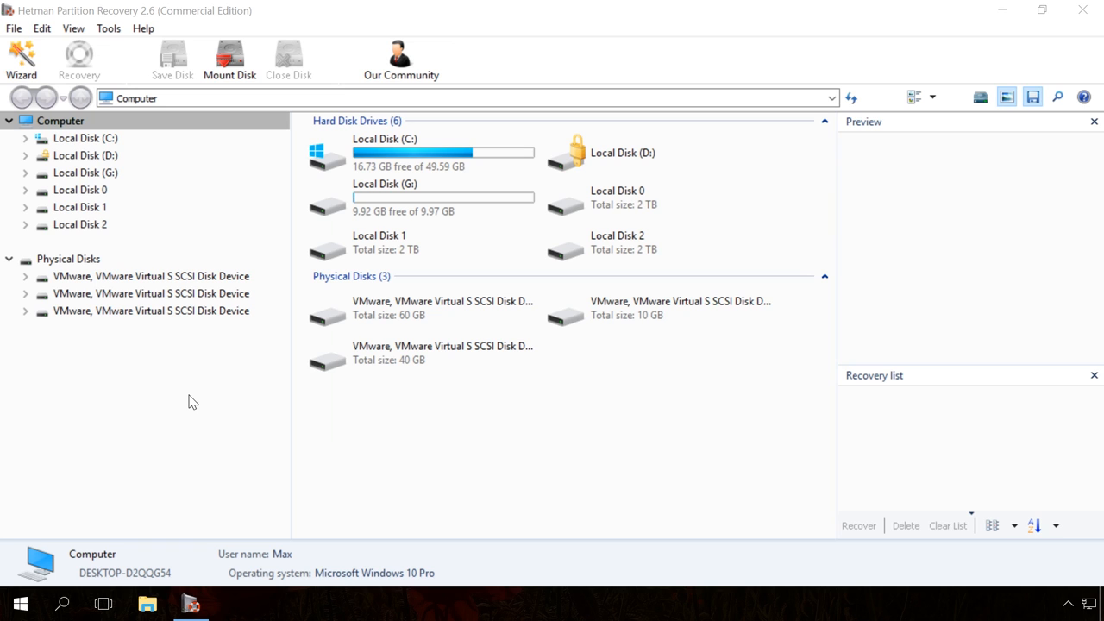
- Run a fast scan on locked drive D:, which cannot analyse the file system and finds no files
left_click(84, 155)
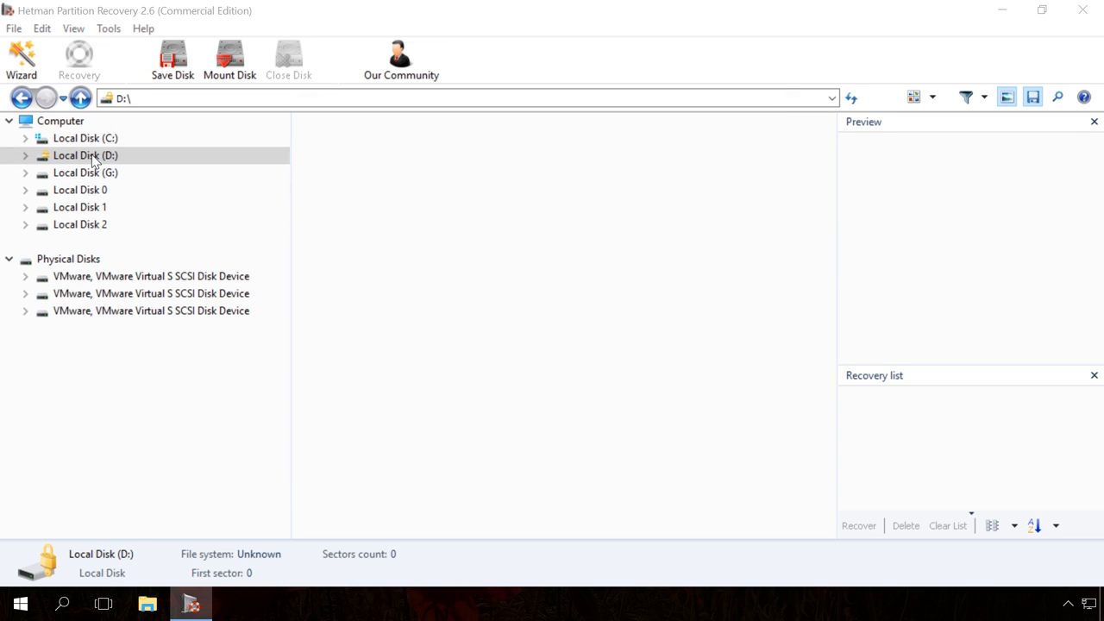
left_click(20, 59)
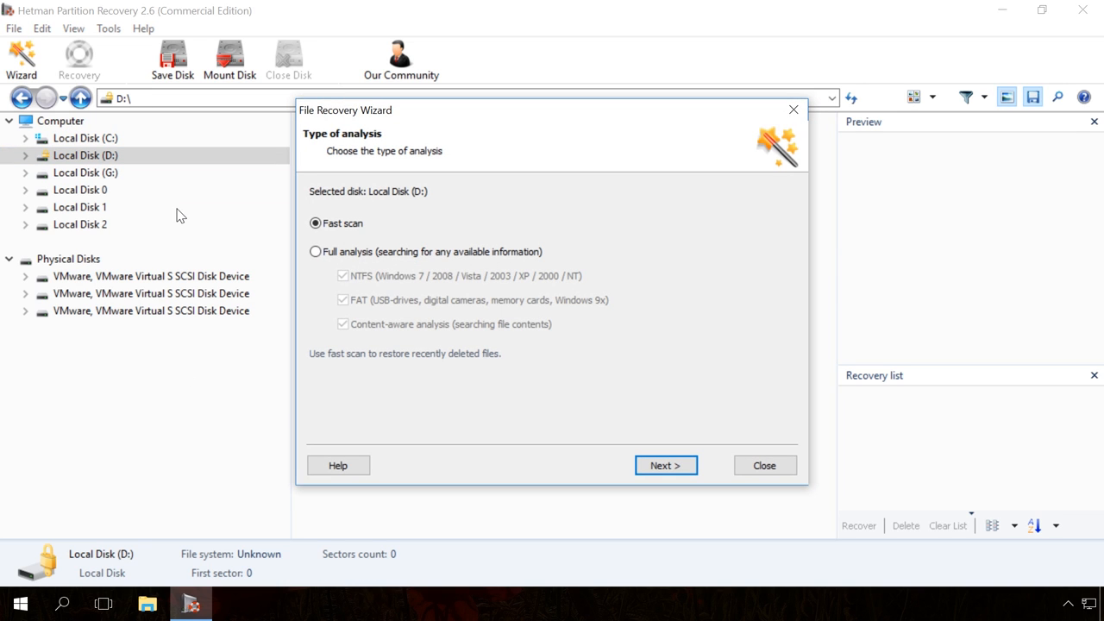
left_click(666, 466)
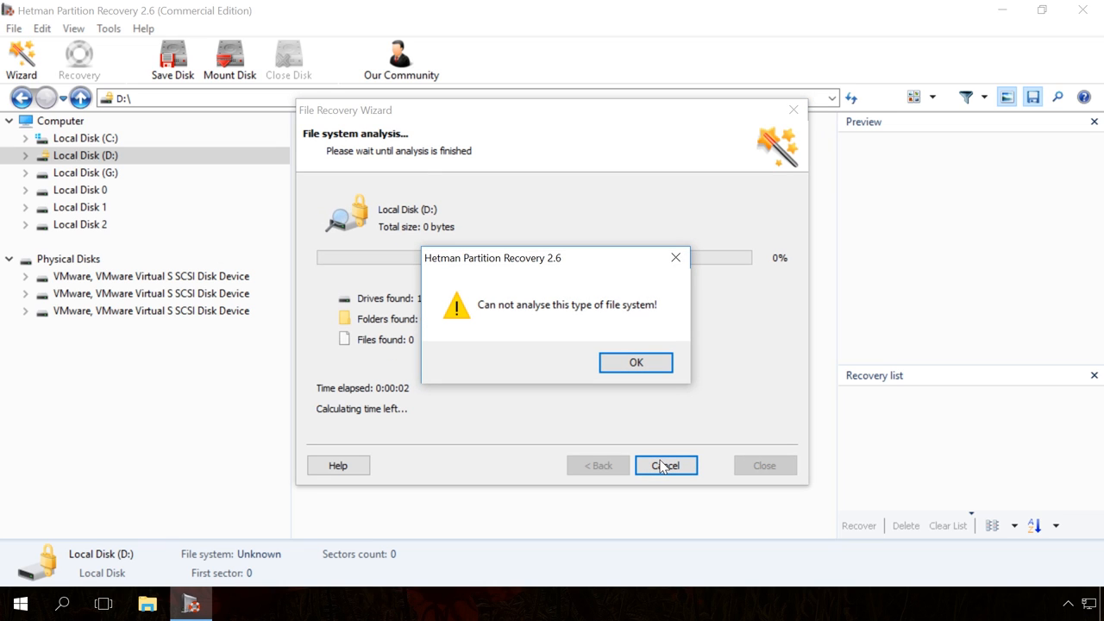
left_click(635, 362)
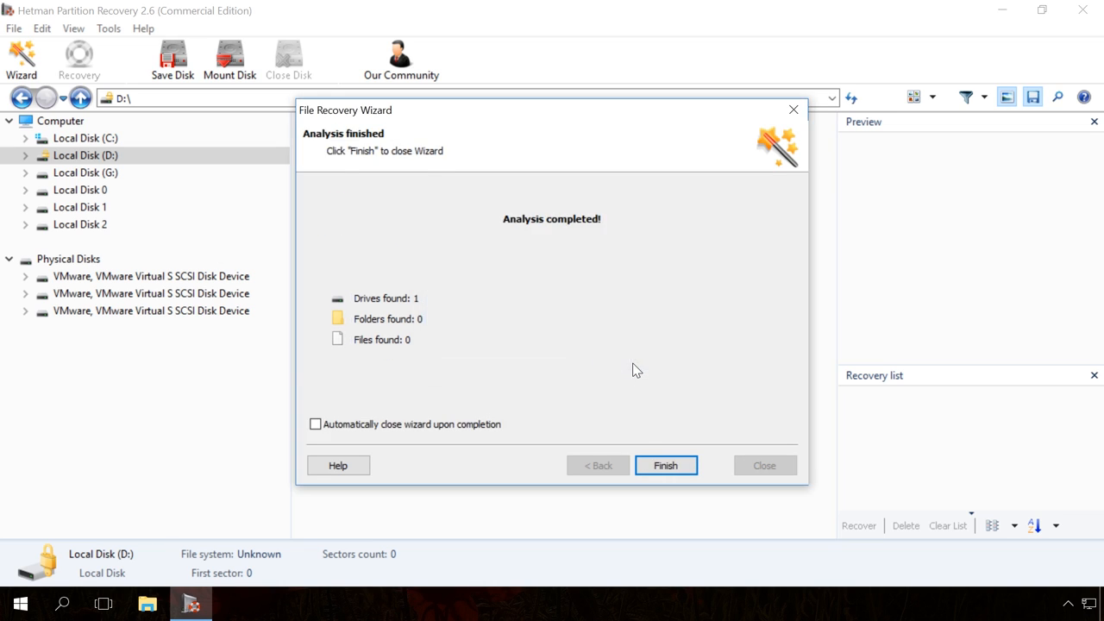
left_click(666, 466)
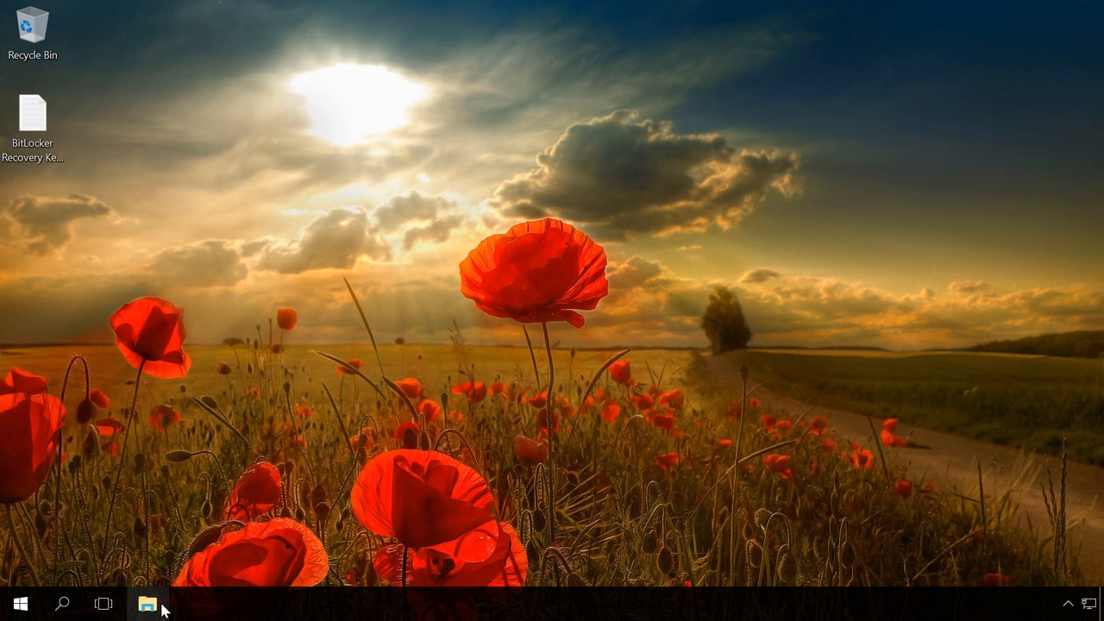
- Unlock Local Disk (D:) from This PC with its BitLocker password
left_click(149, 603)
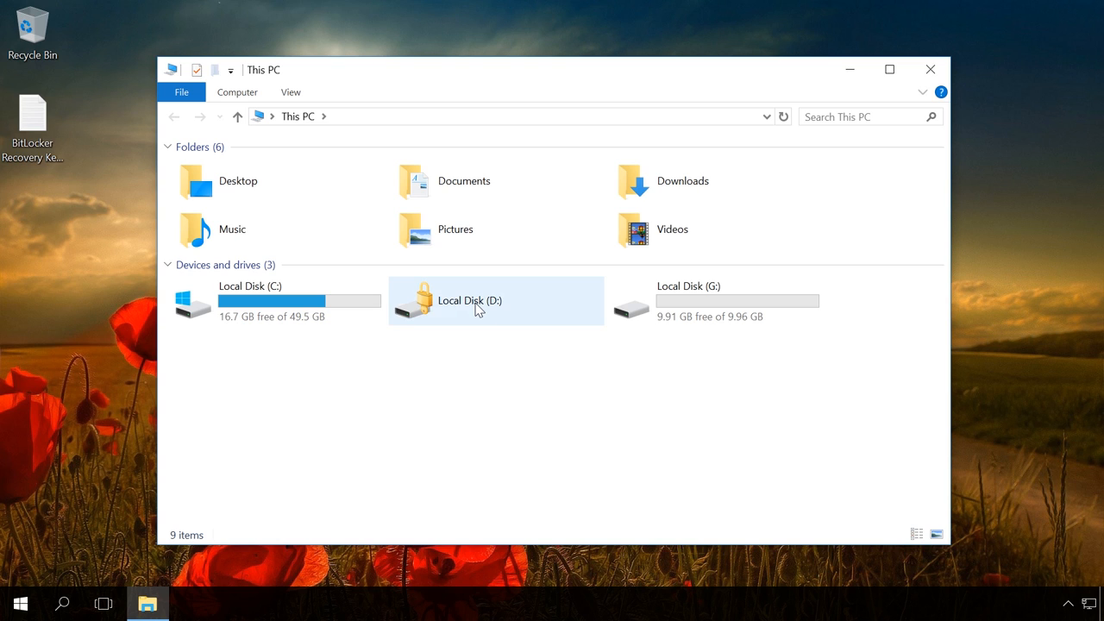
left_click(469, 300)
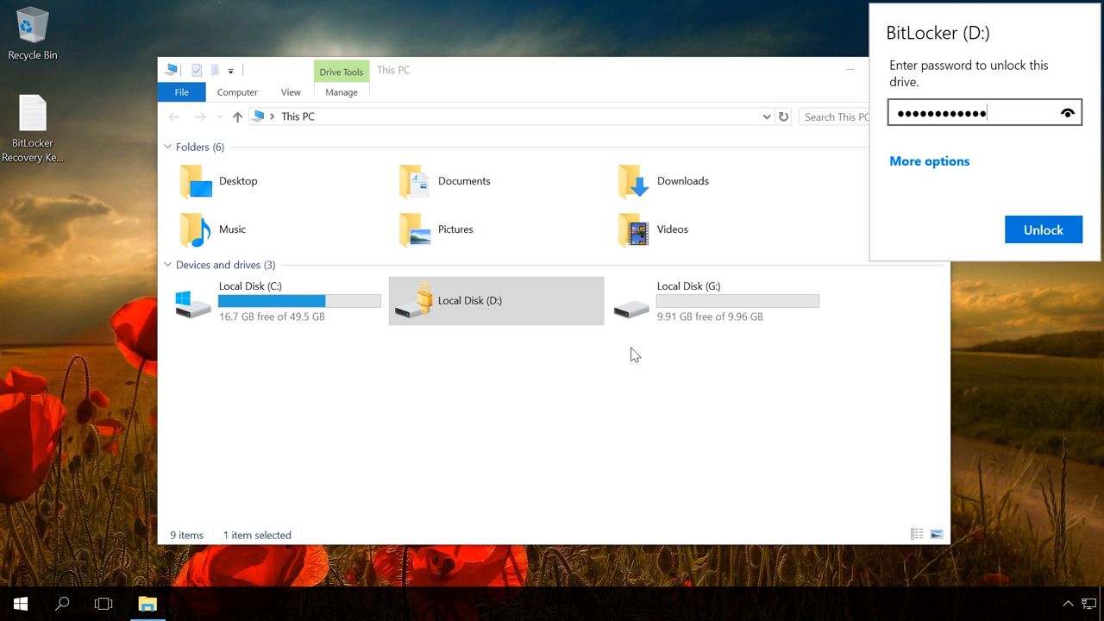
mouse_move(1043, 230)
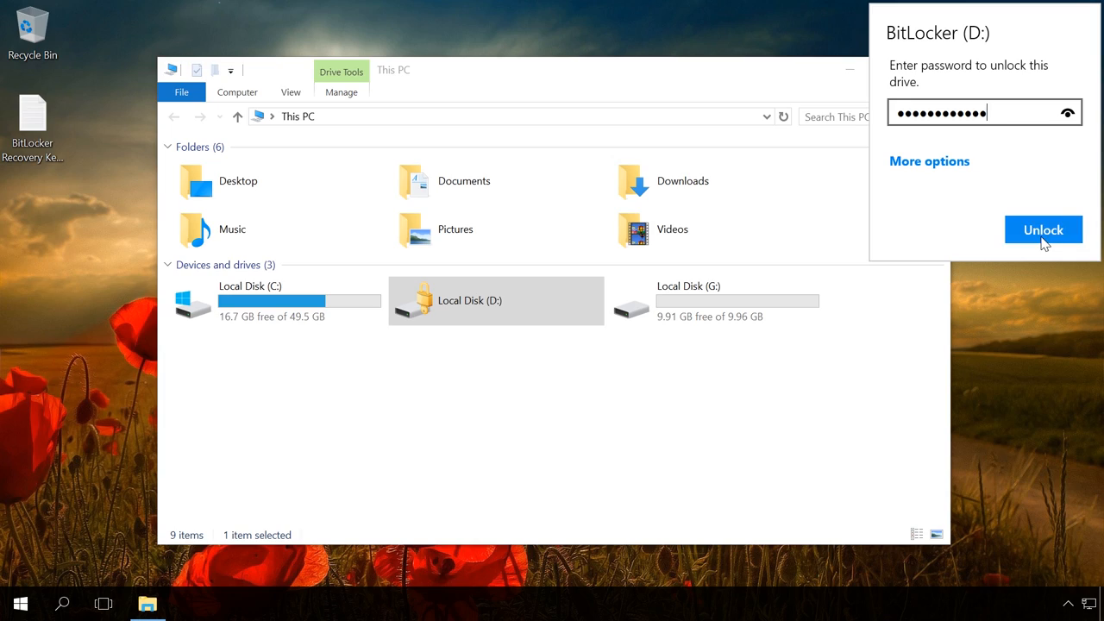
left_click(1042, 230)
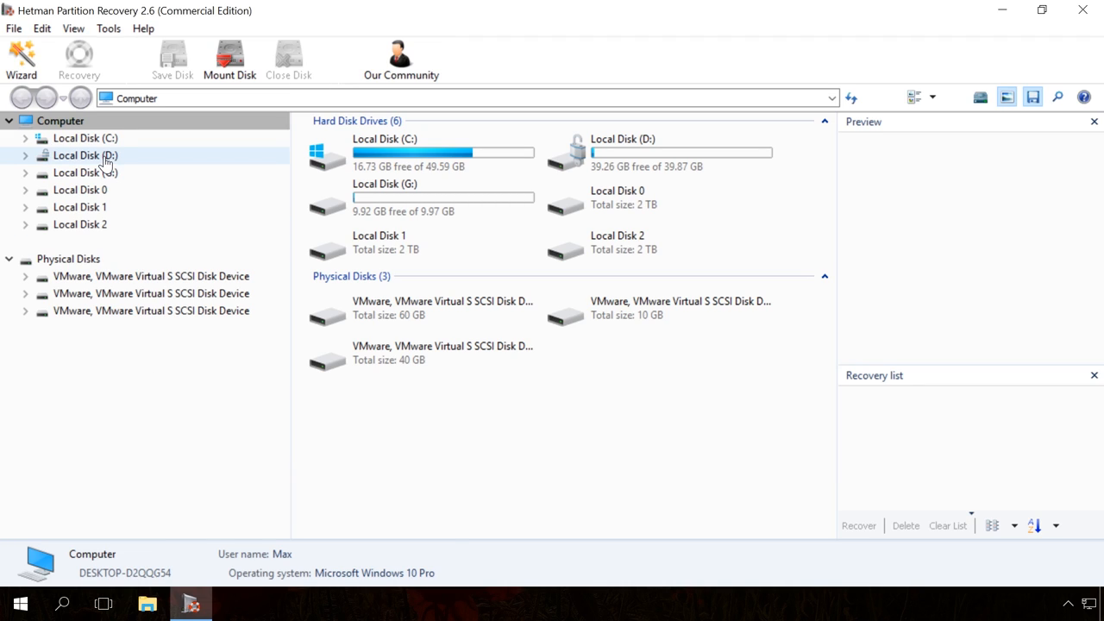
- Fast-scan unlocked drive D: and view the 95 folders and 714 files found
double_click(84, 156)
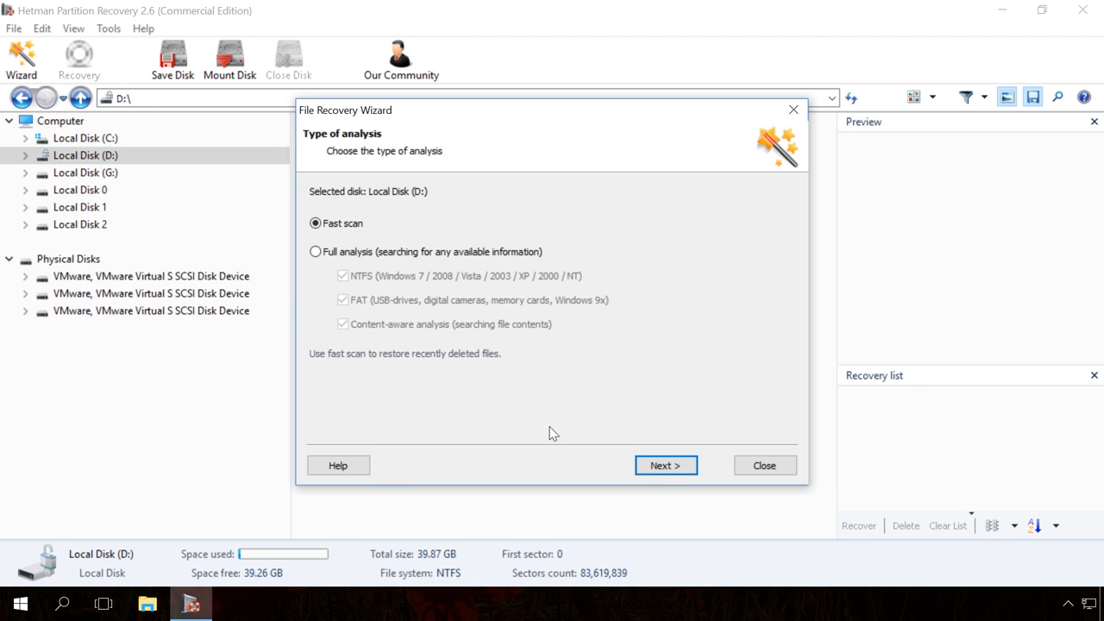
left_click(666, 466)
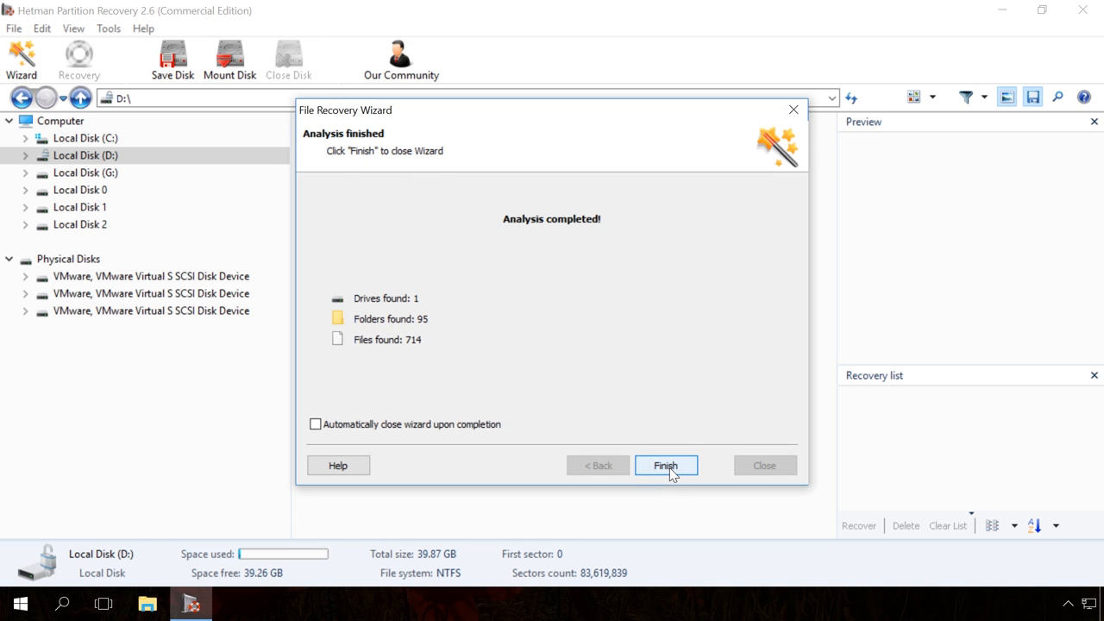
left_click(666, 466)
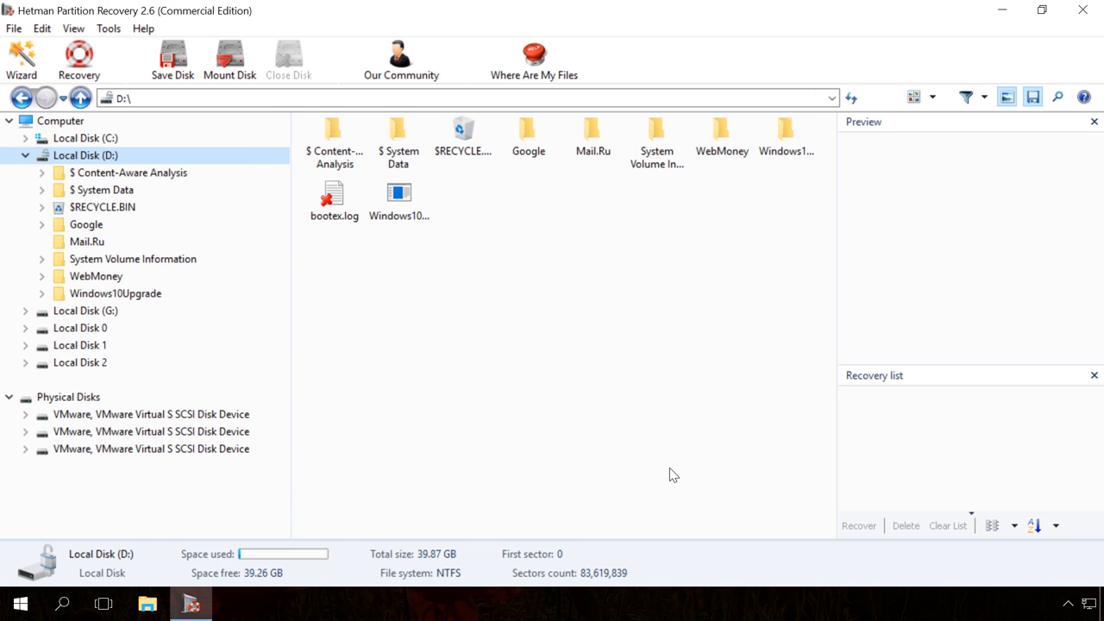
mouse_move(786, 138)
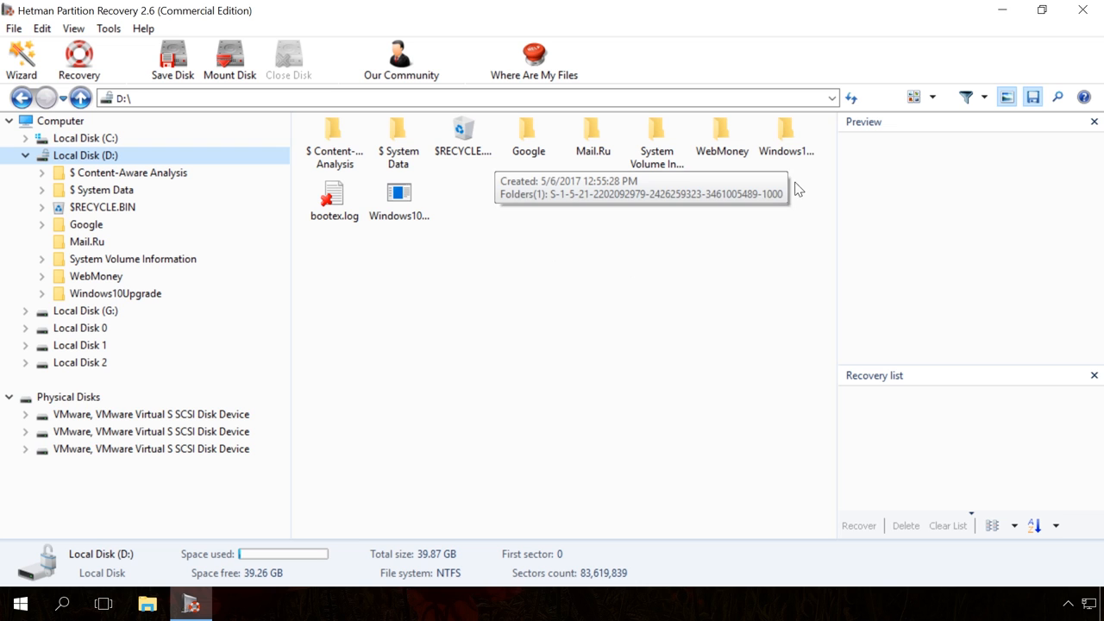
mouse_move(863, 79)
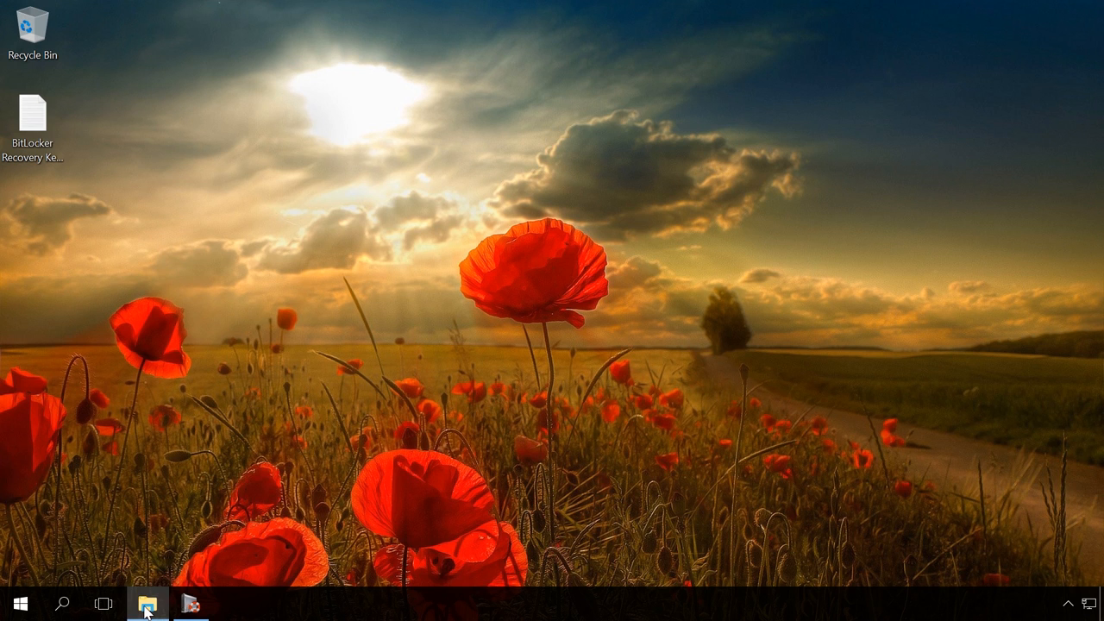
- Turn off BitLocker for drive D: via Manage BitLocker and confirm decryption
left_click(147, 604)
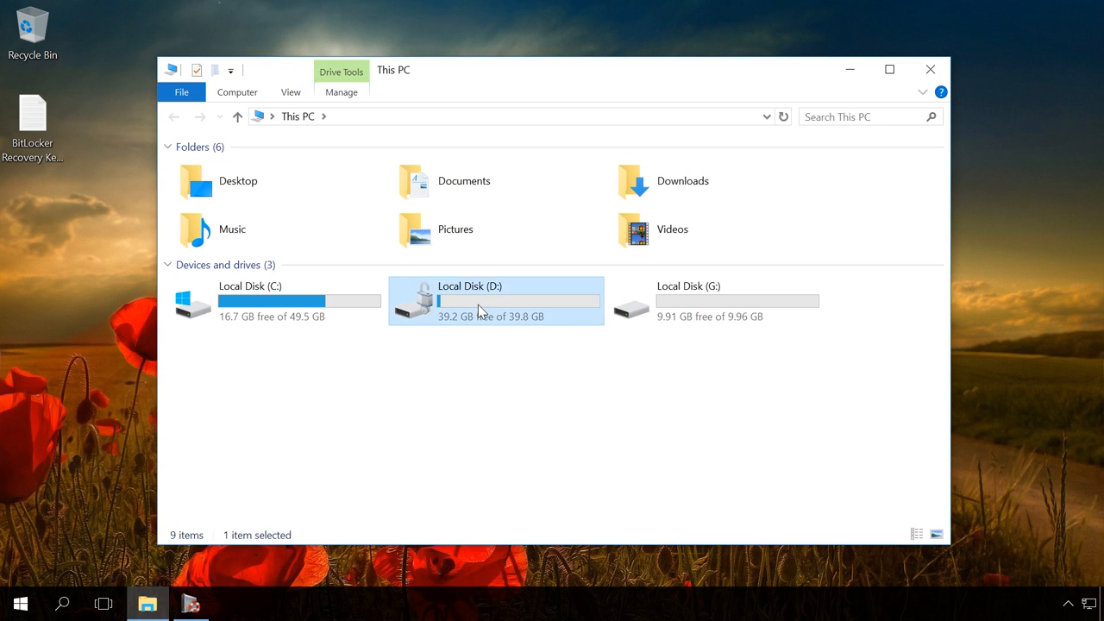
right_click(497, 300)
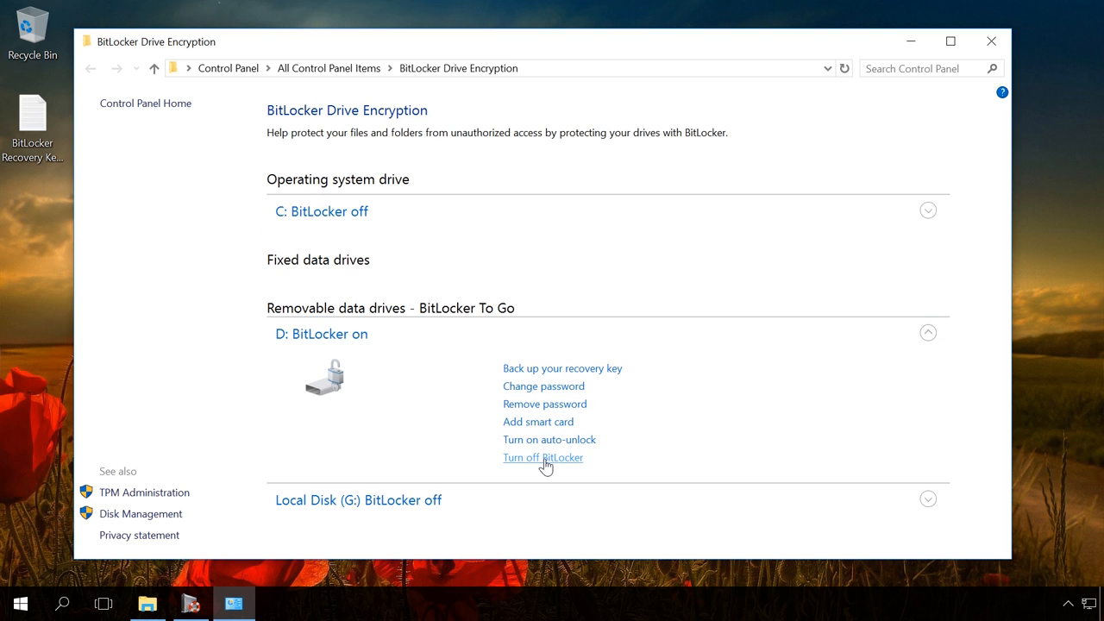
left_click(541, 457)
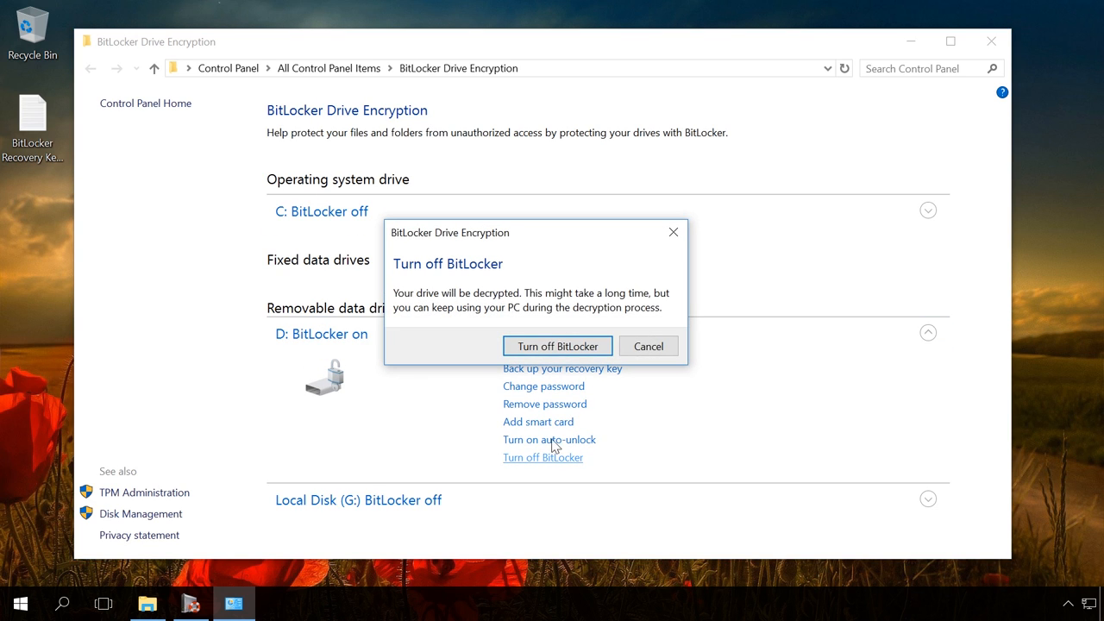
left_click(557, 345)
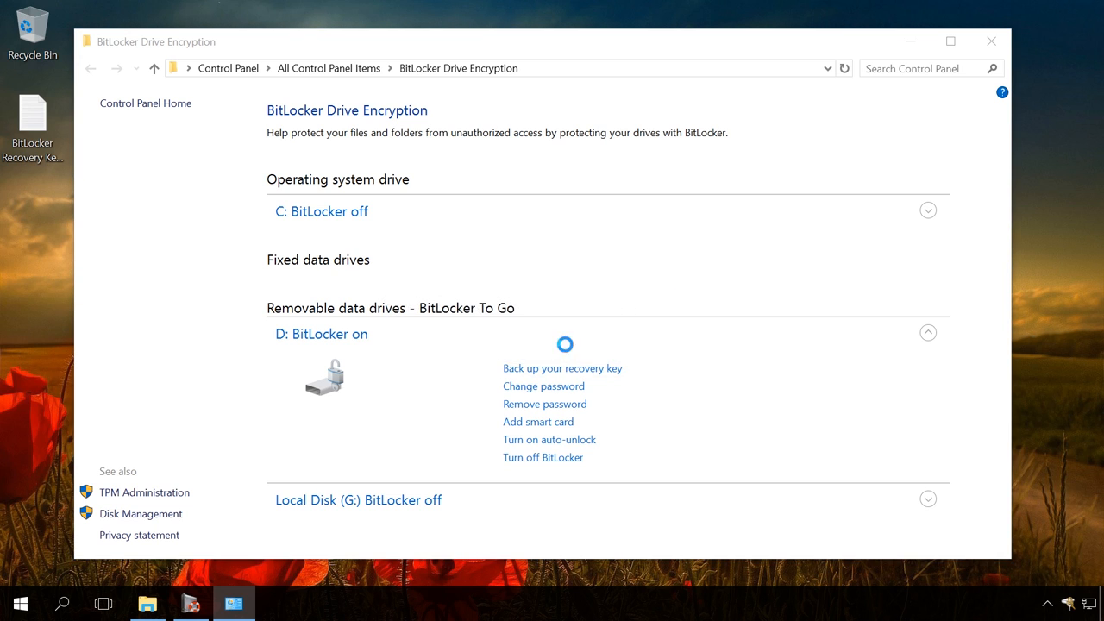
left_click(541, 457)
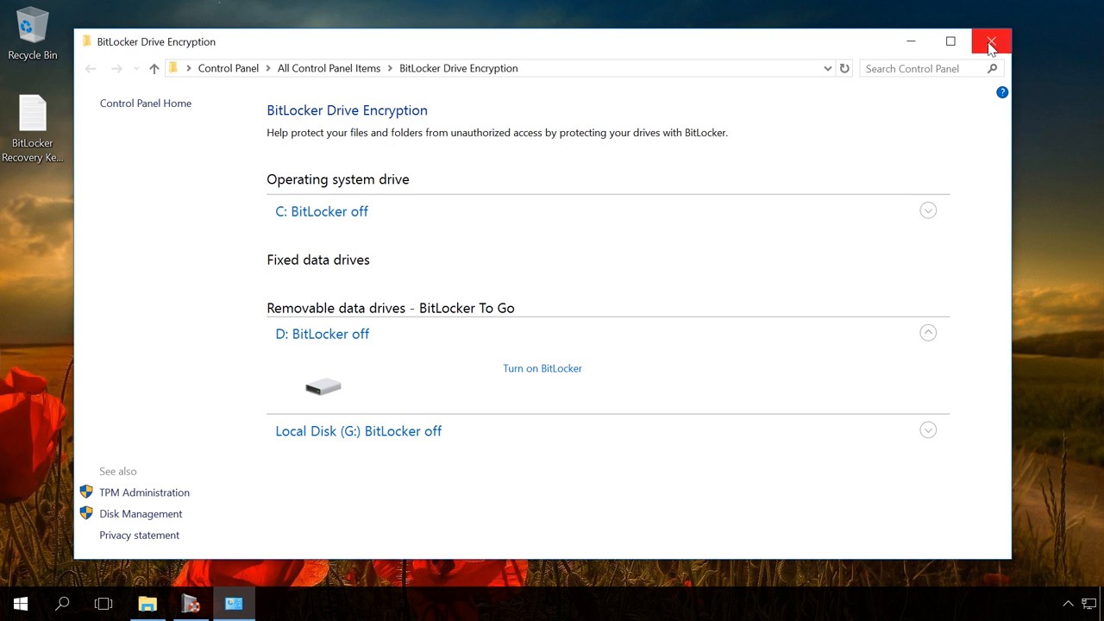
left_click(990, 41)
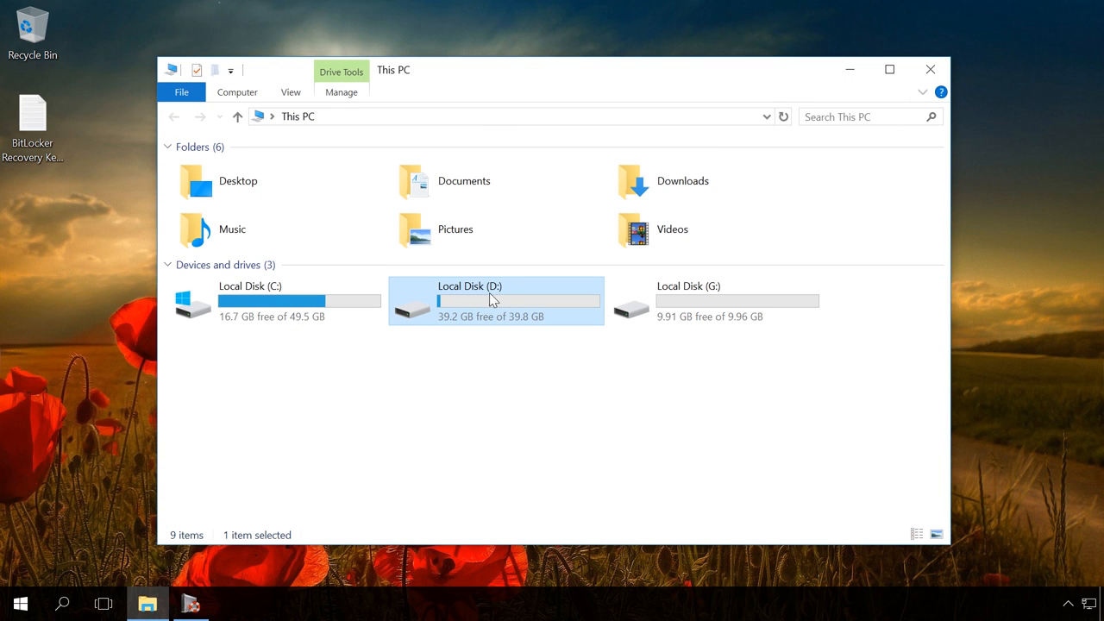
- Verify drive D: opens normally in File Explorer without an unlock prompt
double_click(469, 300)
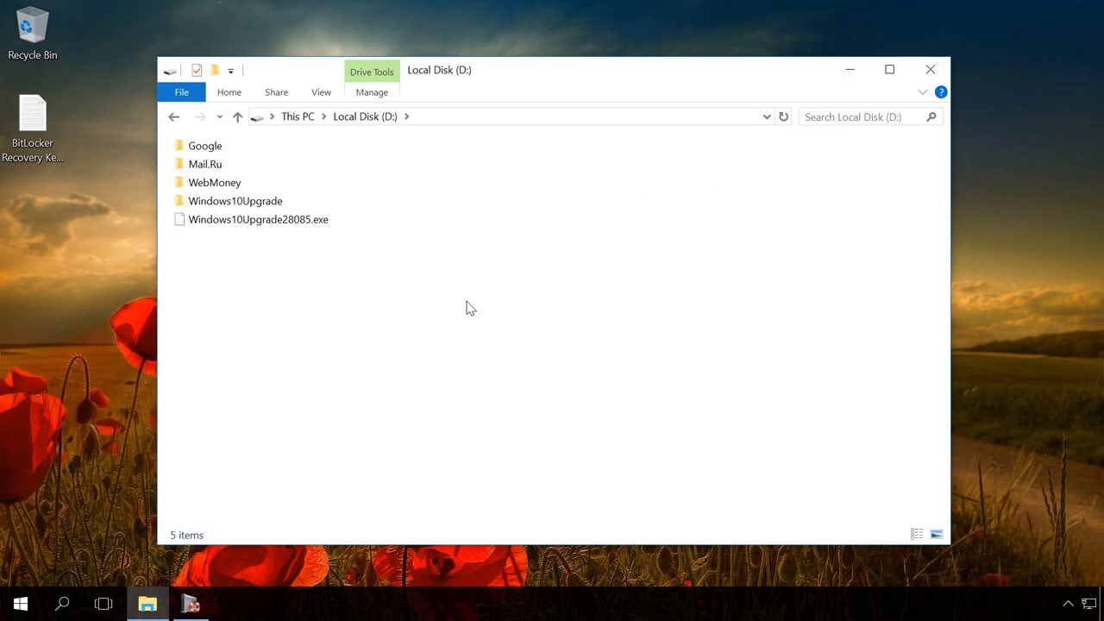
left_click(172, 117)
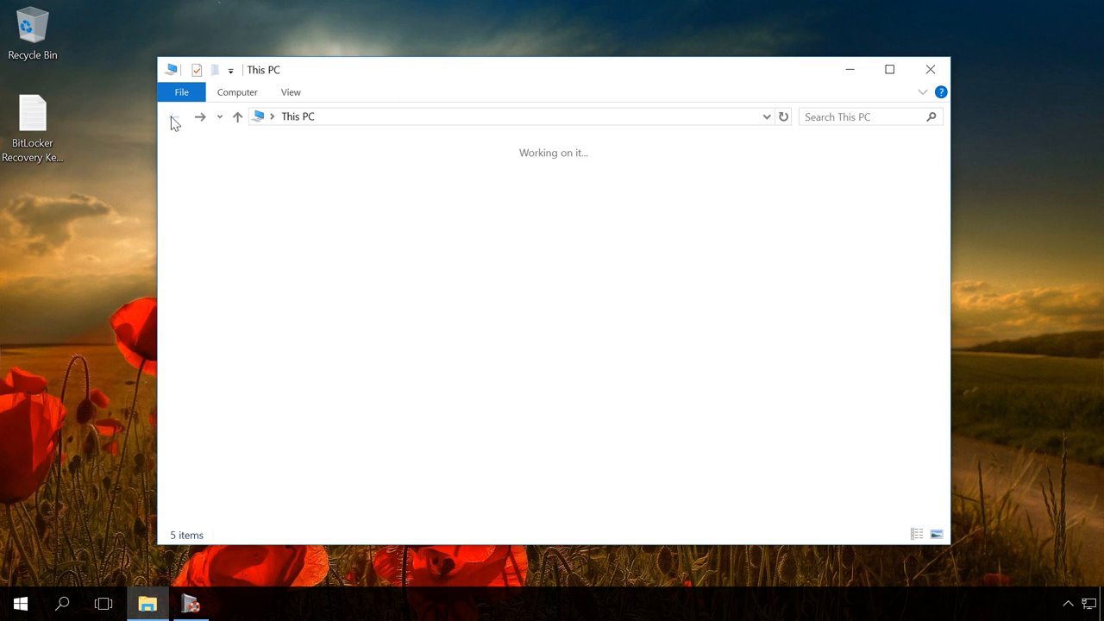